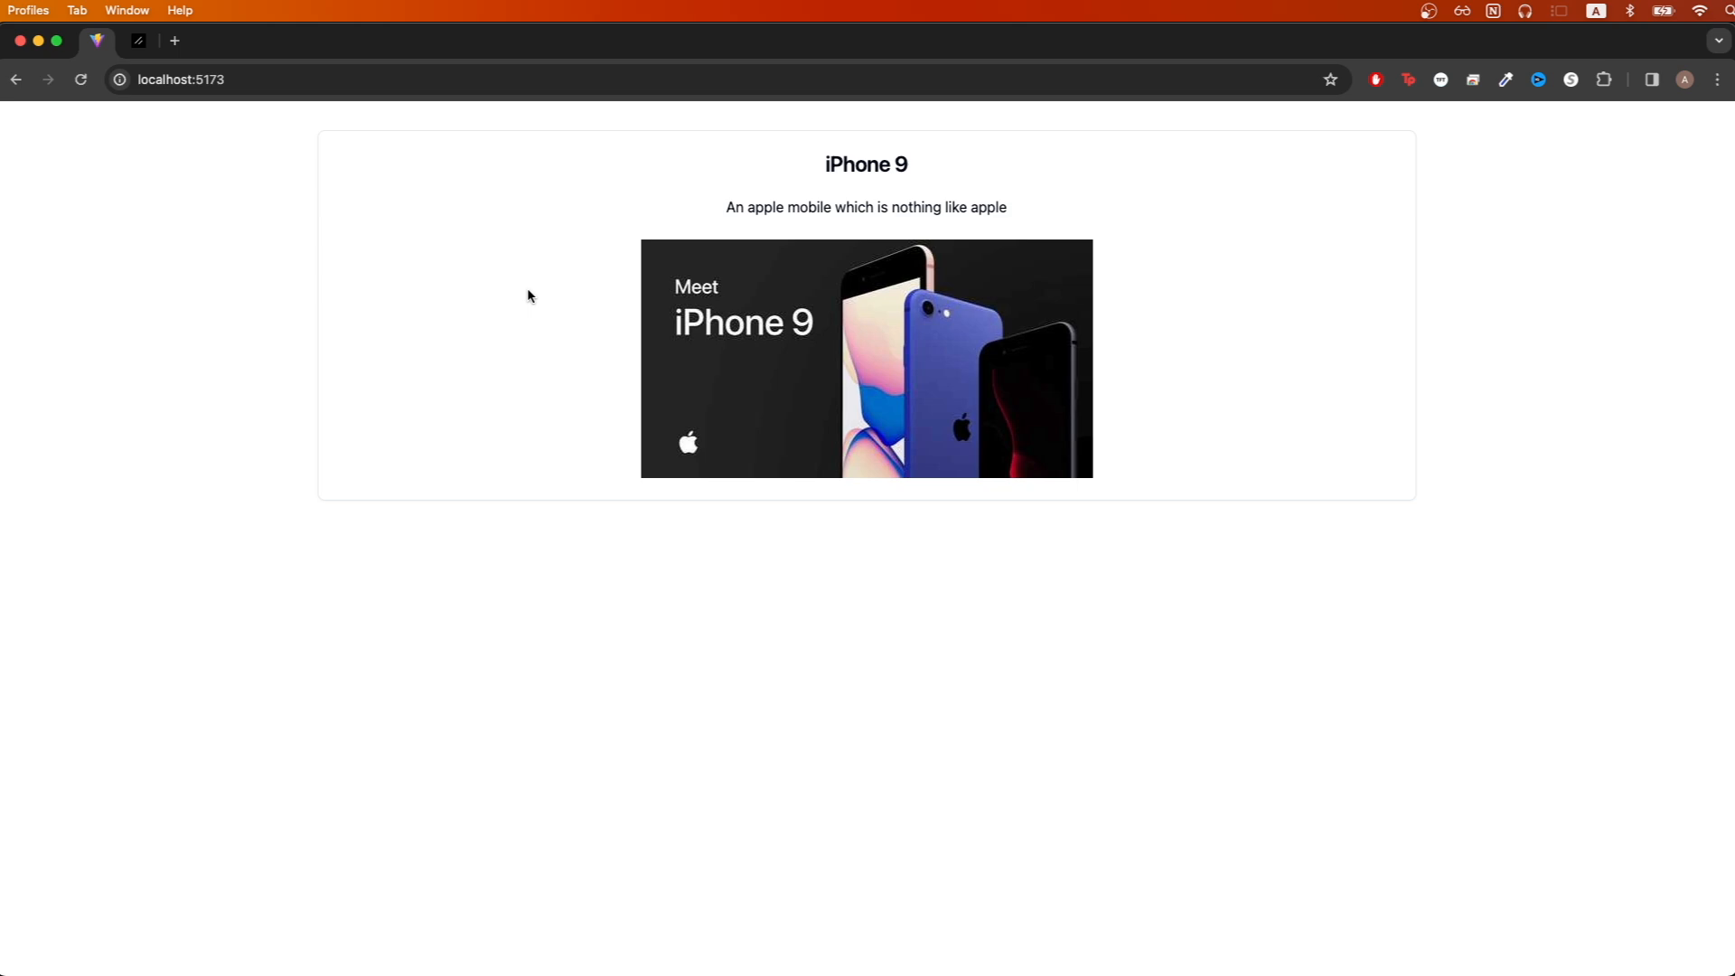
{"action": "mouse_move", "coordinate": [531, 267]}
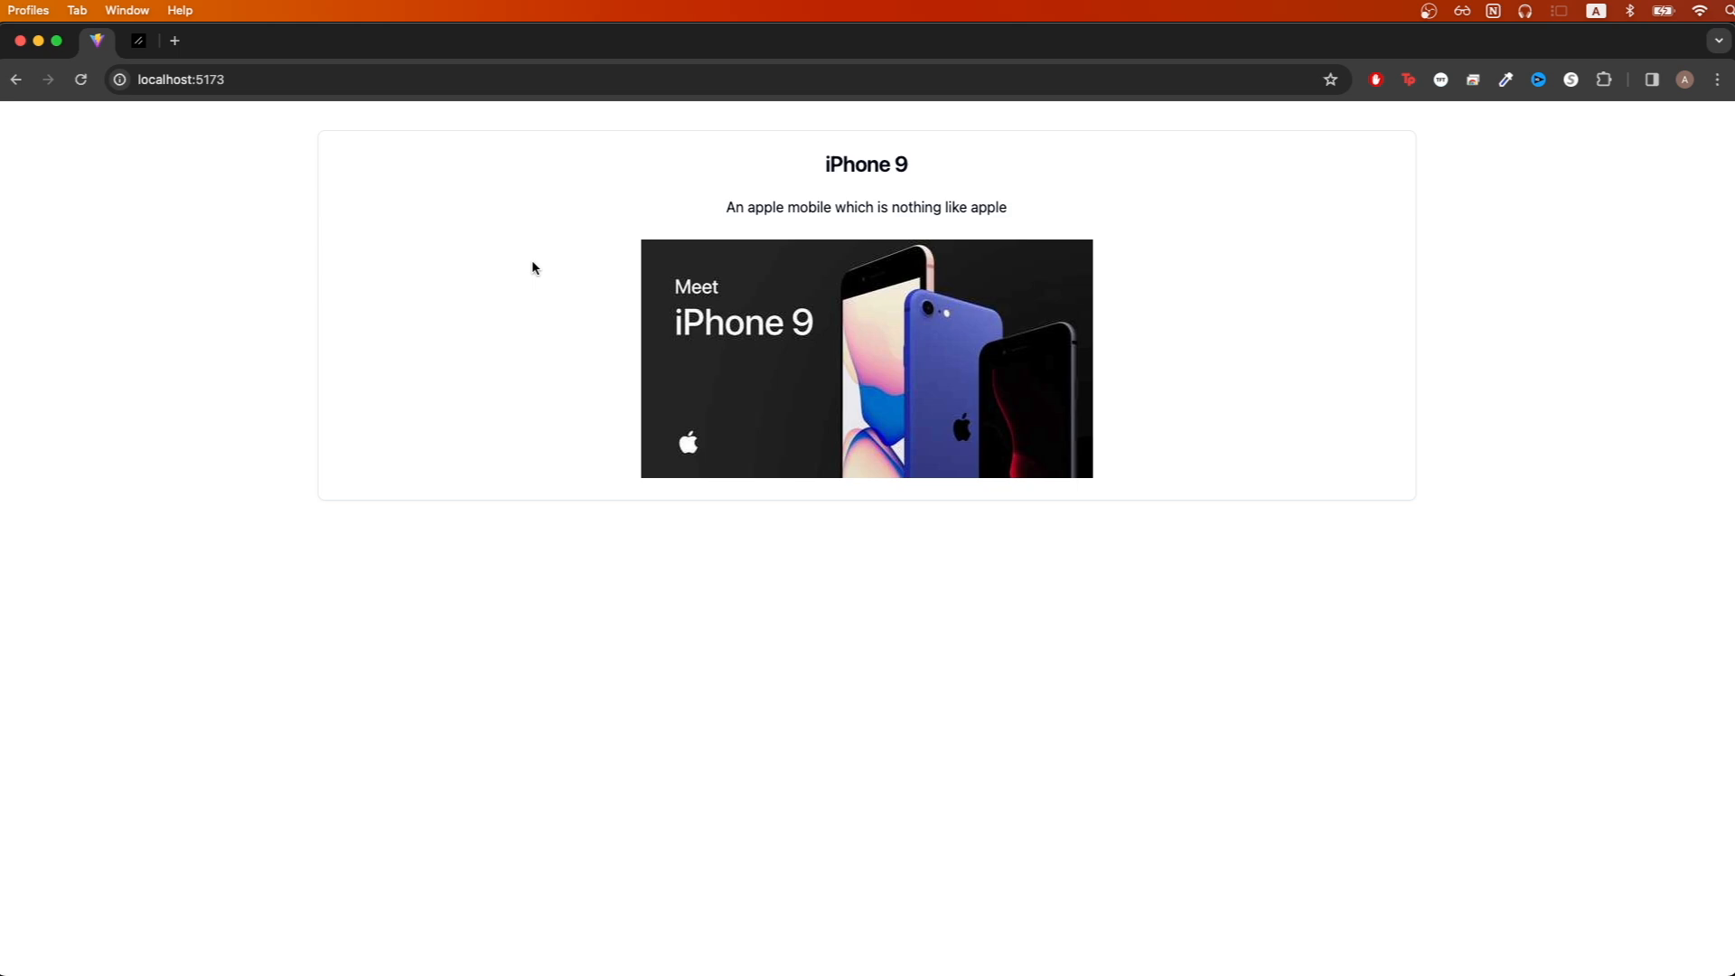
{"action": "mouse_move", "coordinate": [1146, 284]}
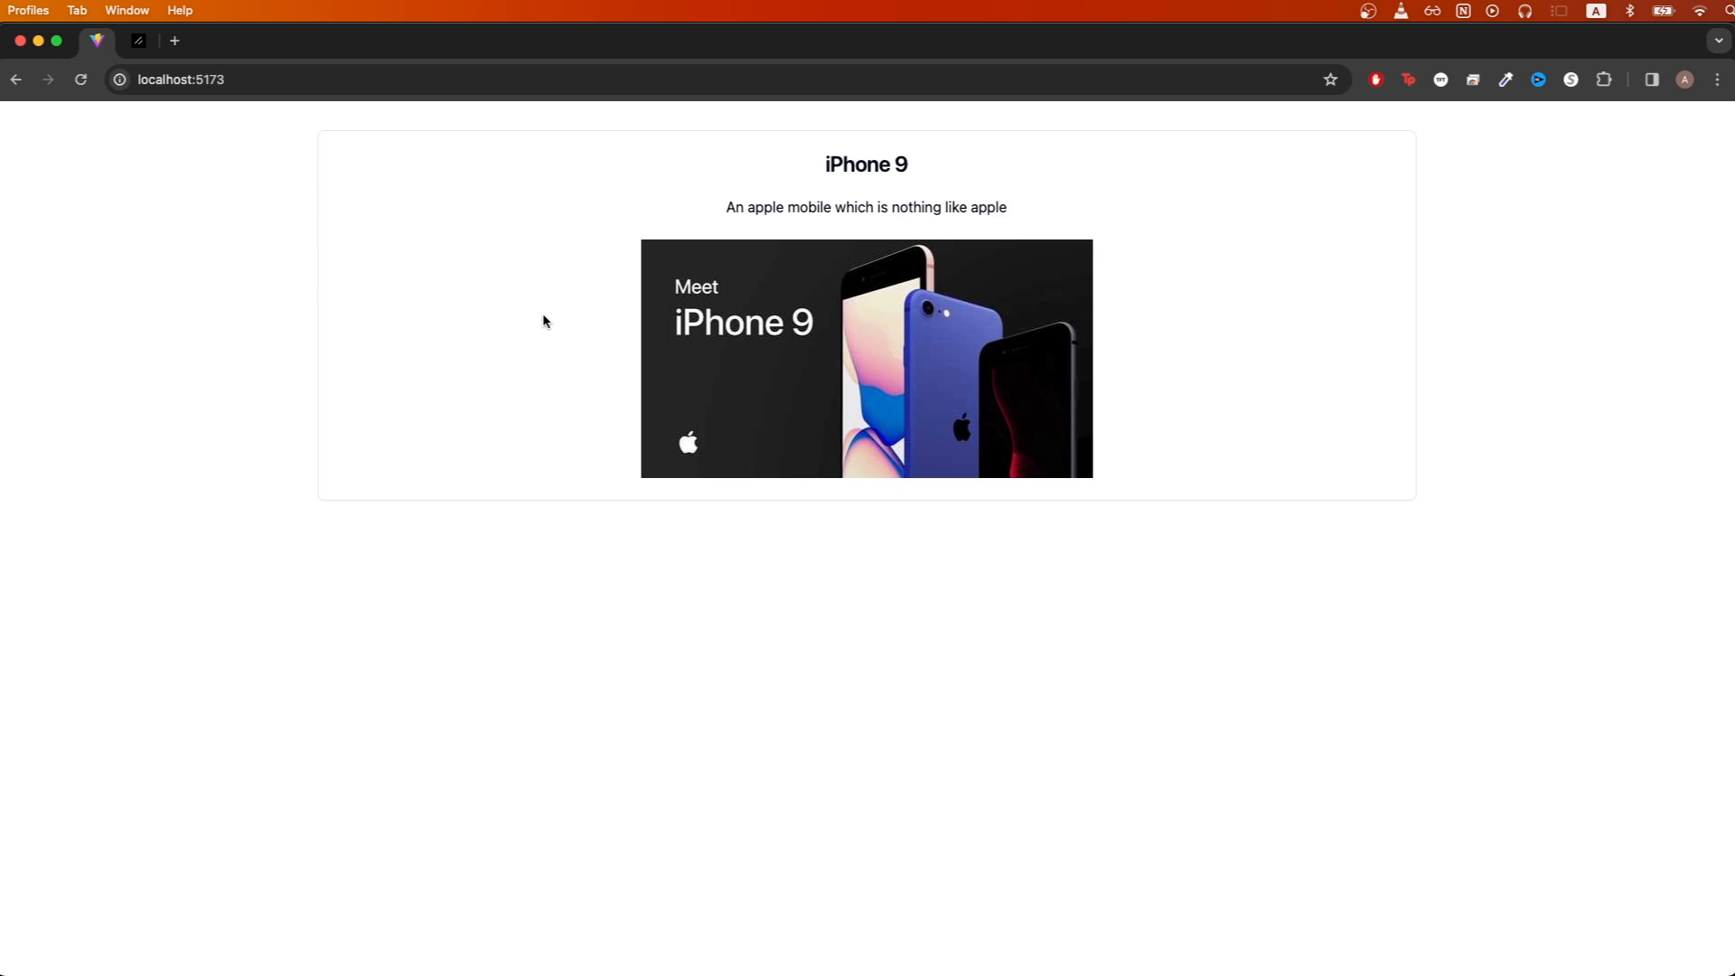
{"action": "mouse_move", "coordinate": [138, 41]}
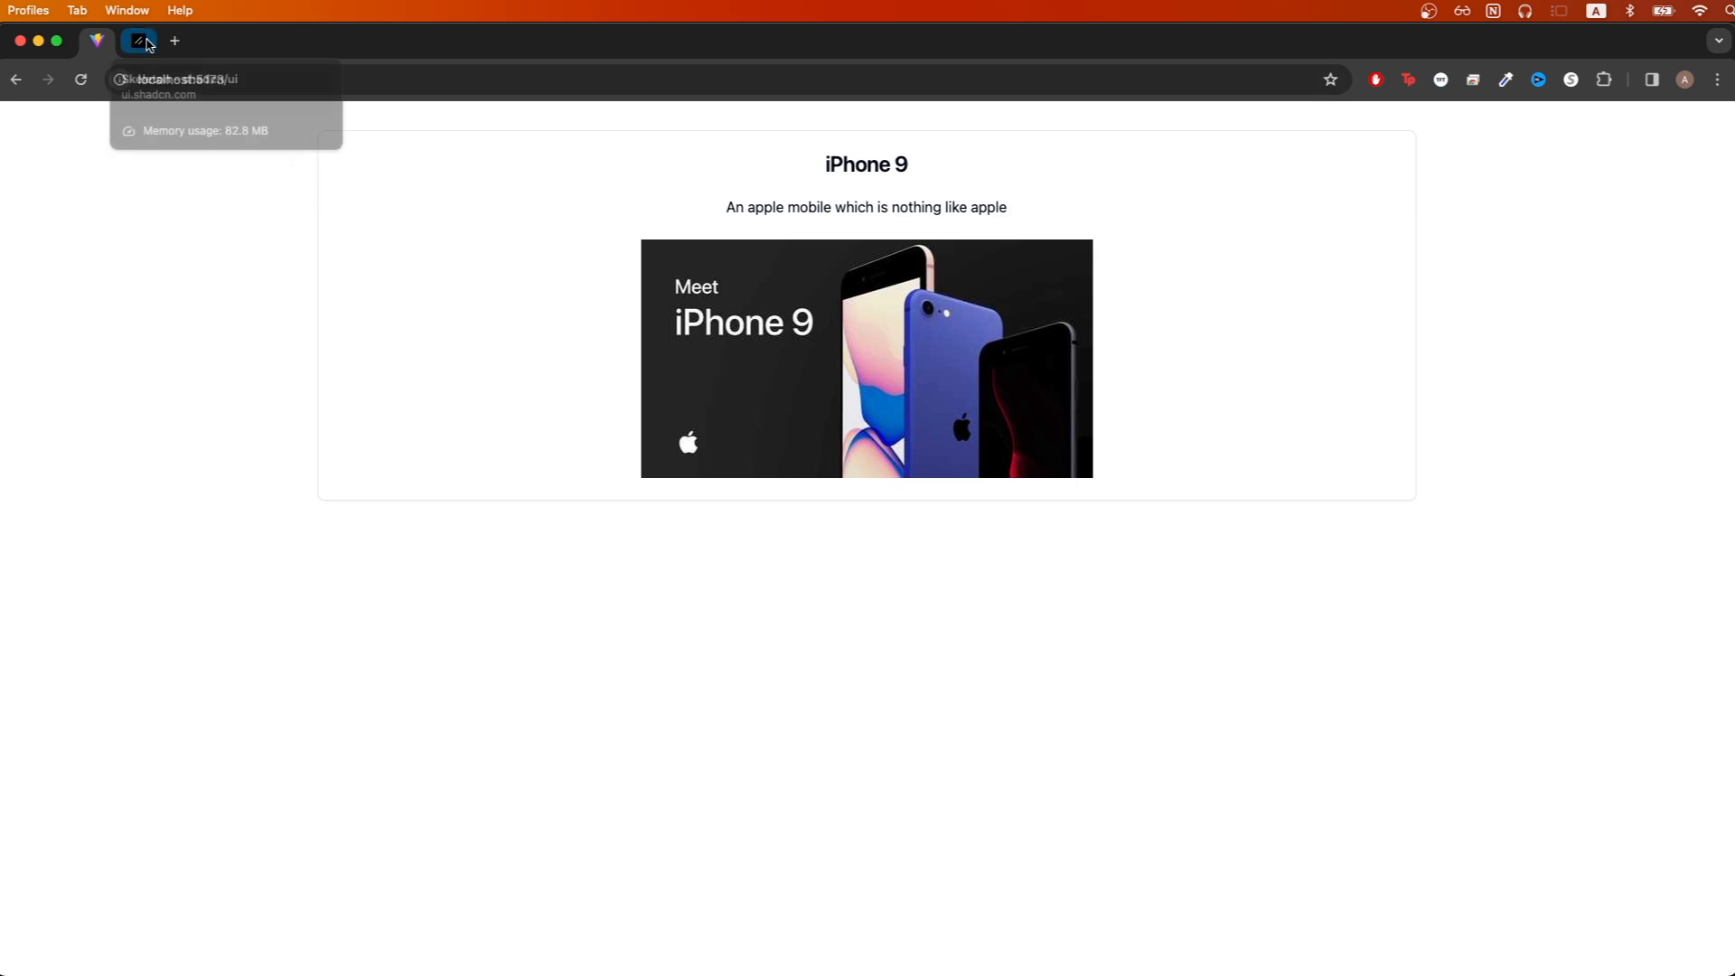
Step: Switch to the ui.shadcn.com Skeleton docs page showing install and usage instructions
{"action": "left_click", "coordinate": [137, 42]}
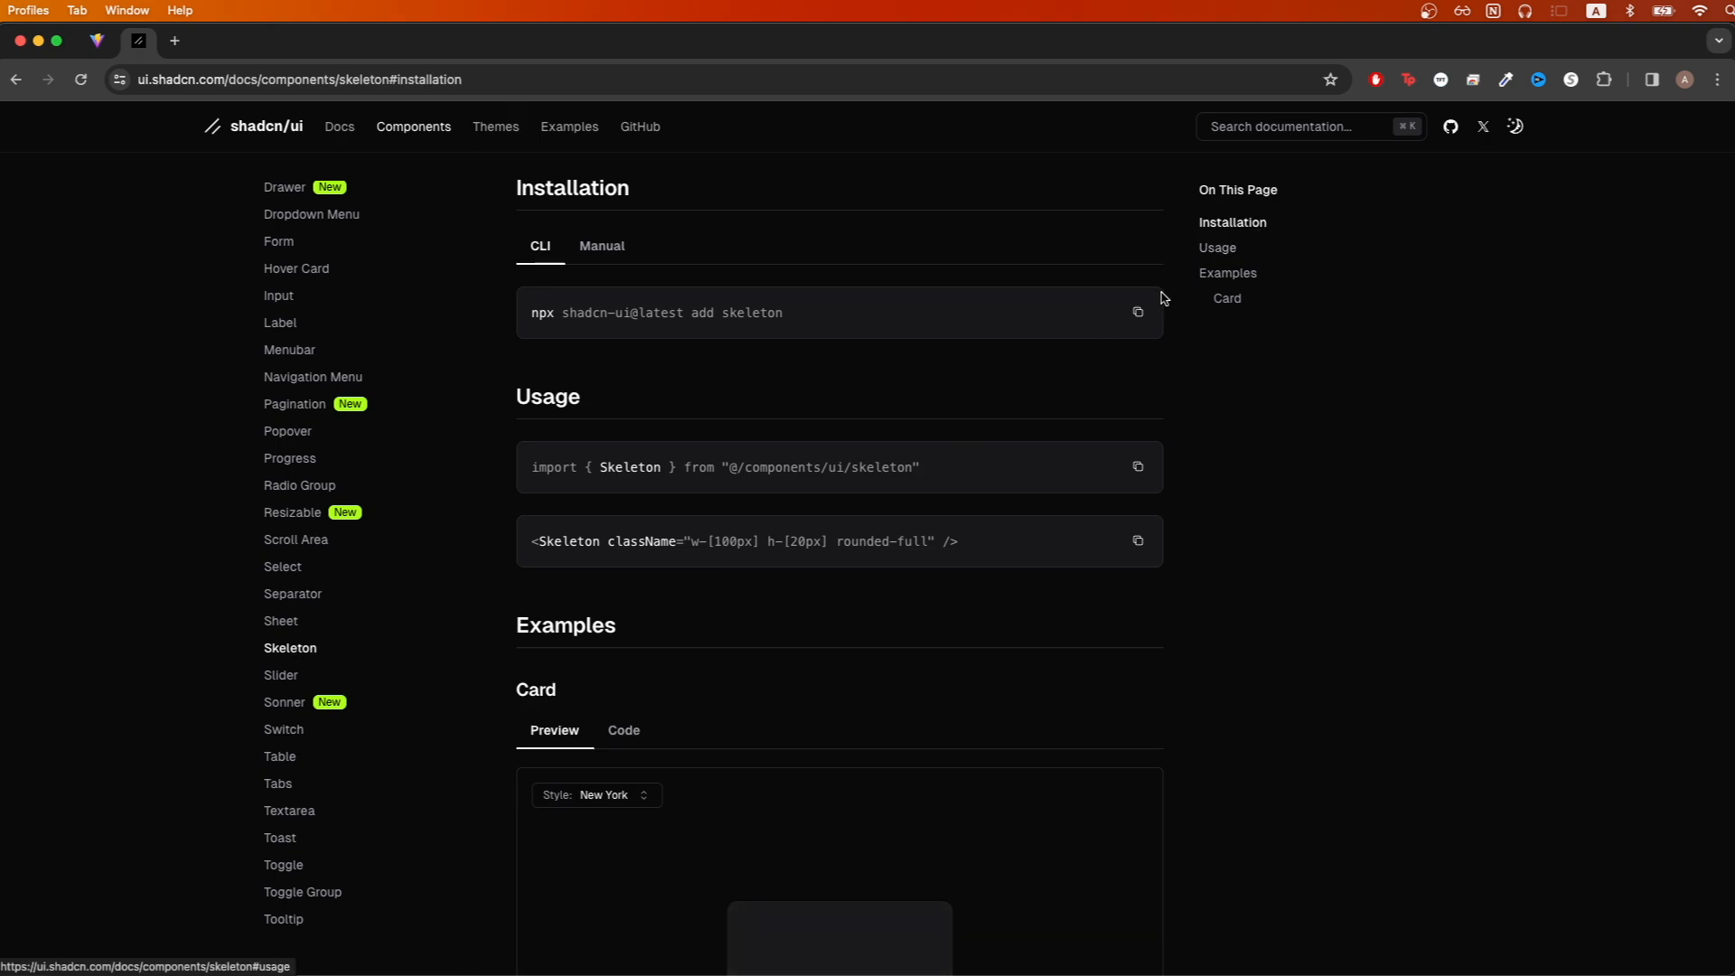
{"action": "mouse_move", "coordinate": [1101, 356]}
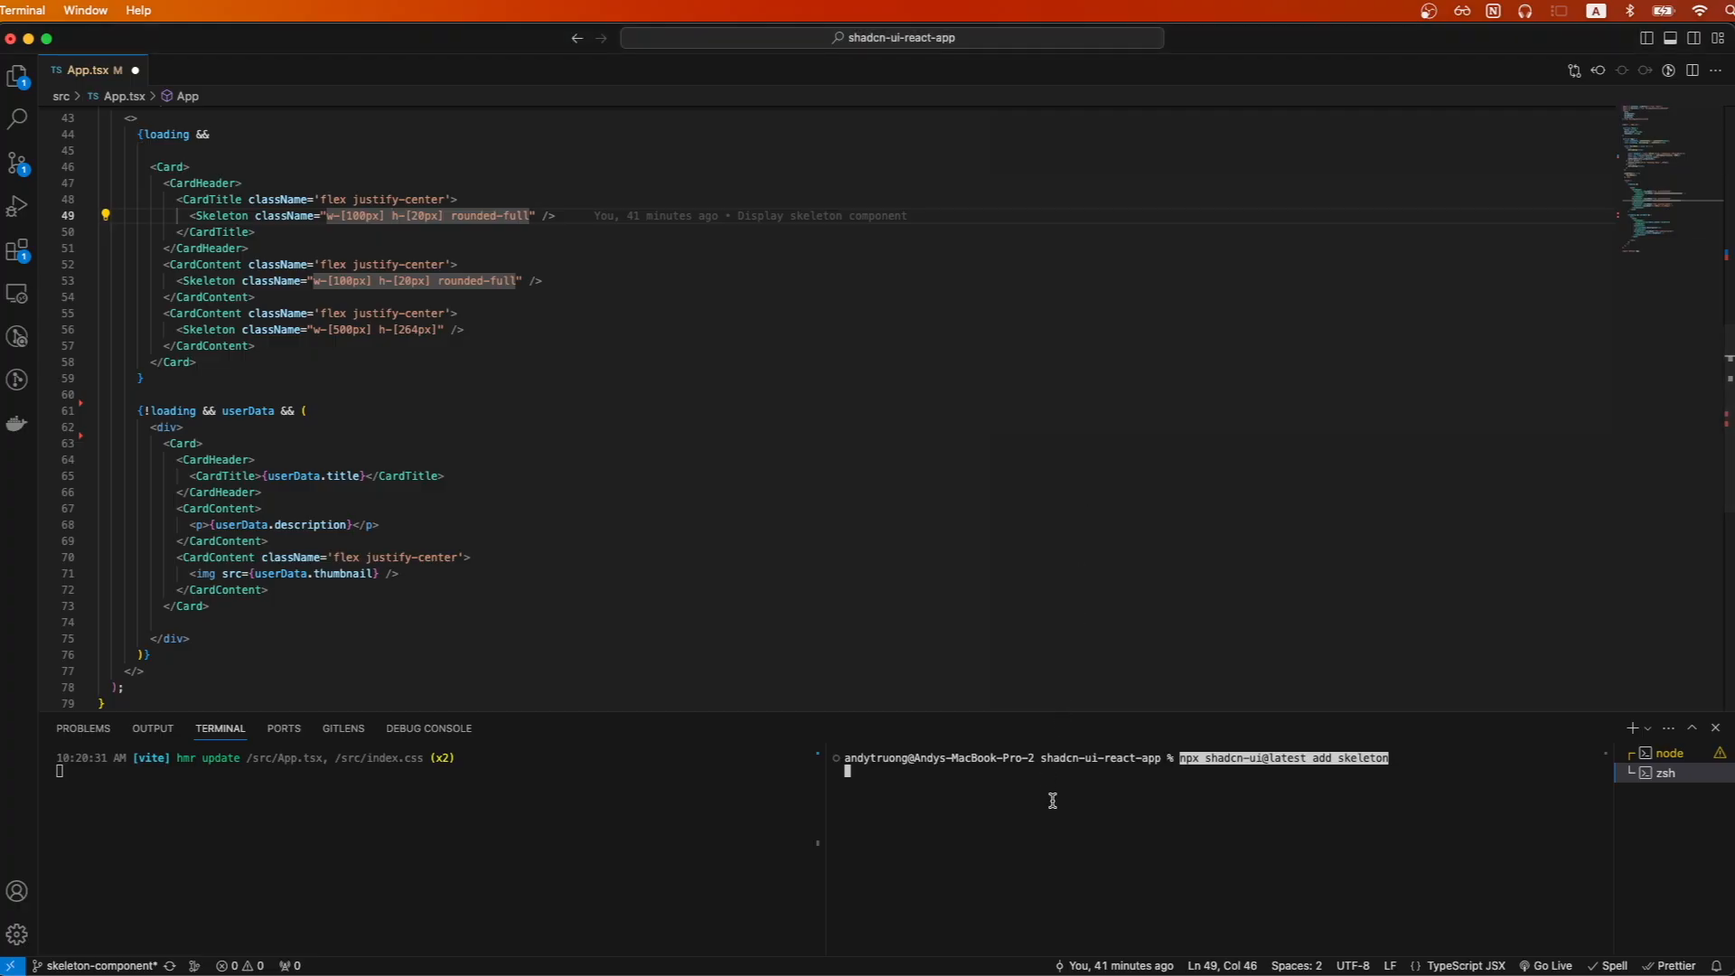
Step: Run 'npx shadcn-ui@latest add skeleton' in the VS Code integrated terminal
{"action": "key", "text": "enter"}
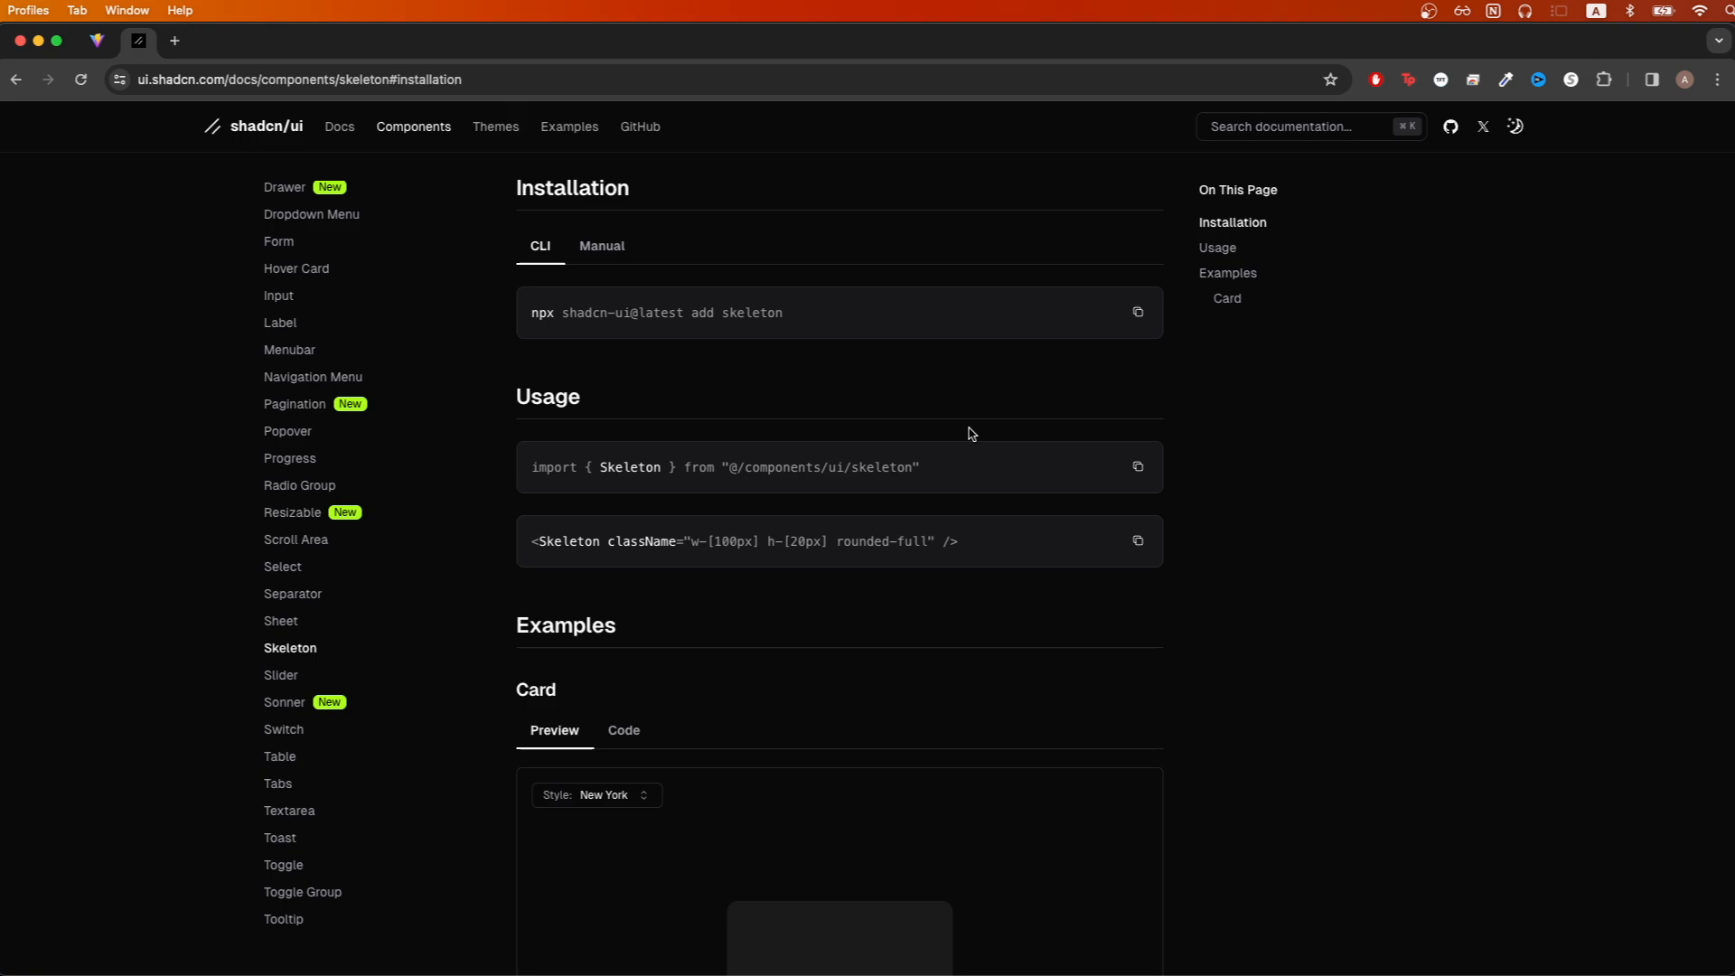
{"action": "left_click", "coordinate": [1137, 467]}
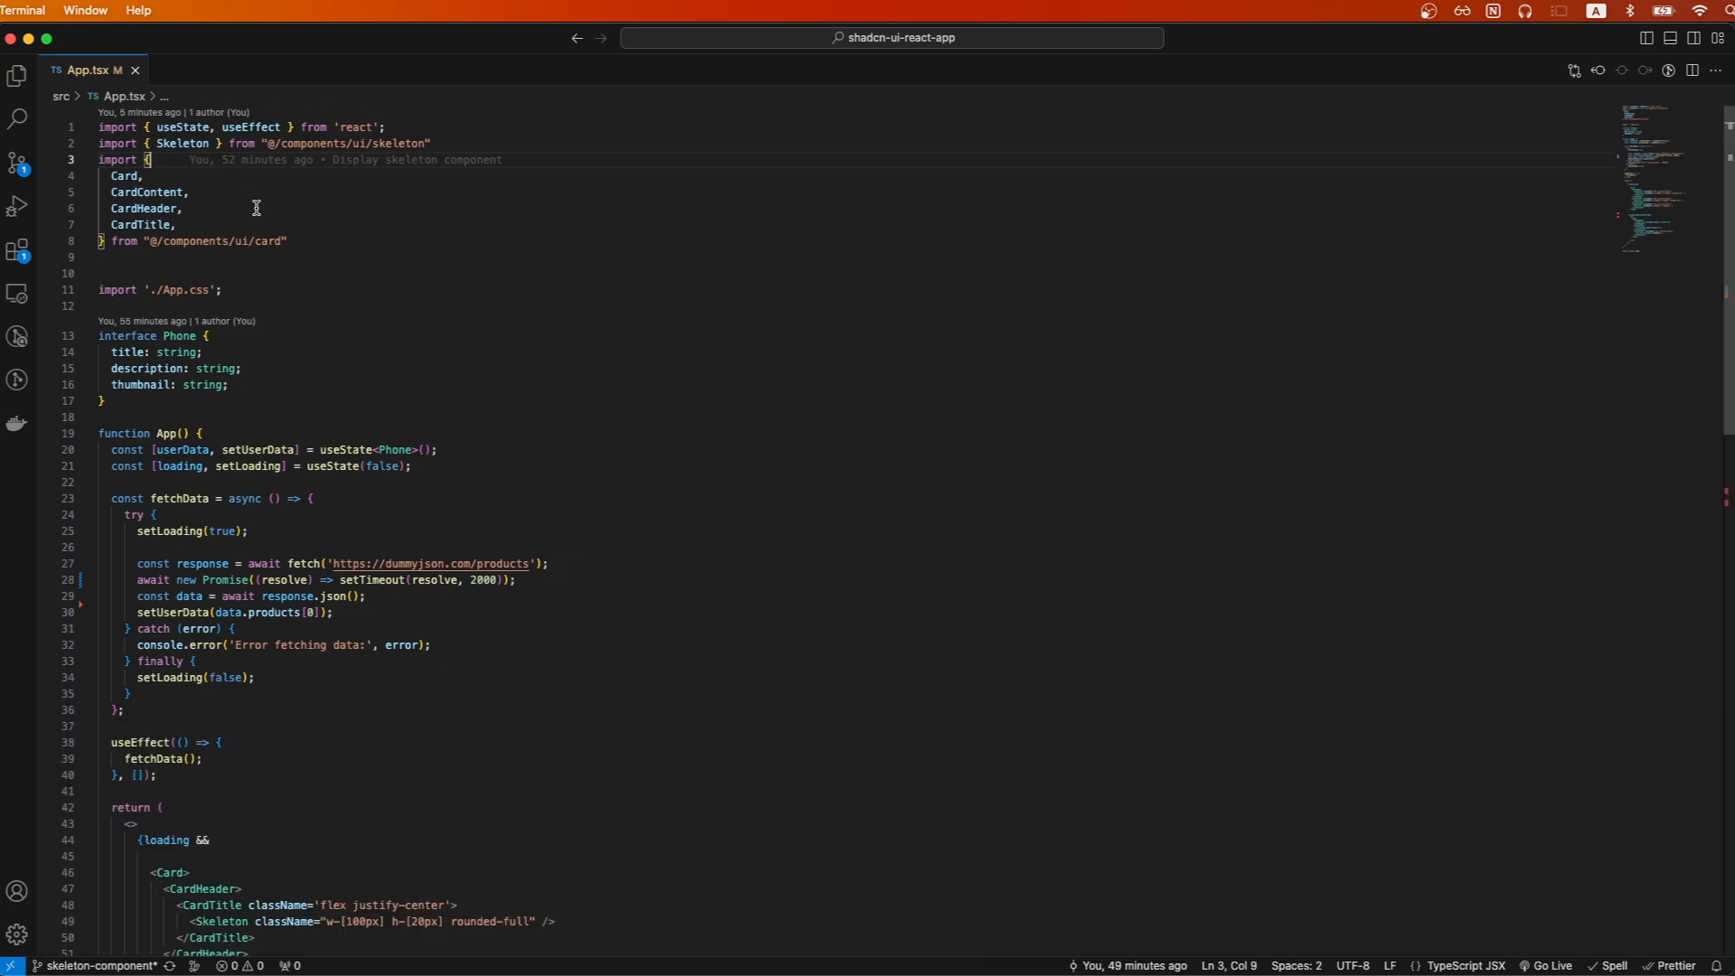
{"action": "mouse_move", "coordinate": [315, 214]}
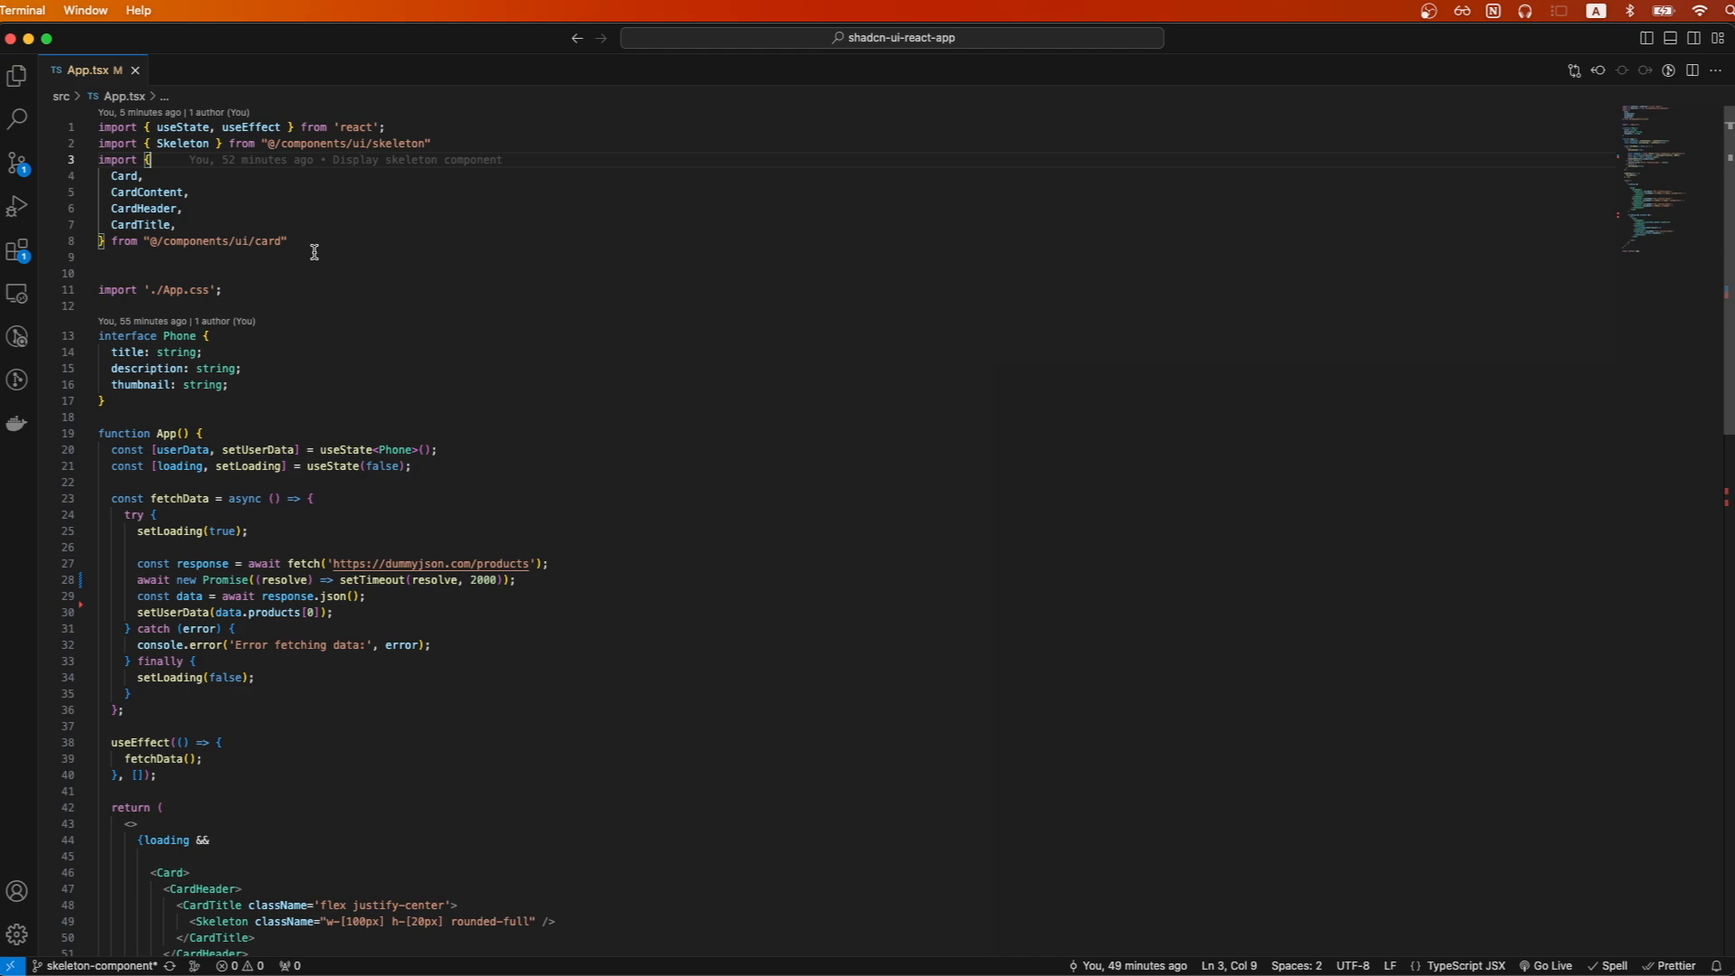
{"action": "mouse_move", "coordinate": [450, 396]}
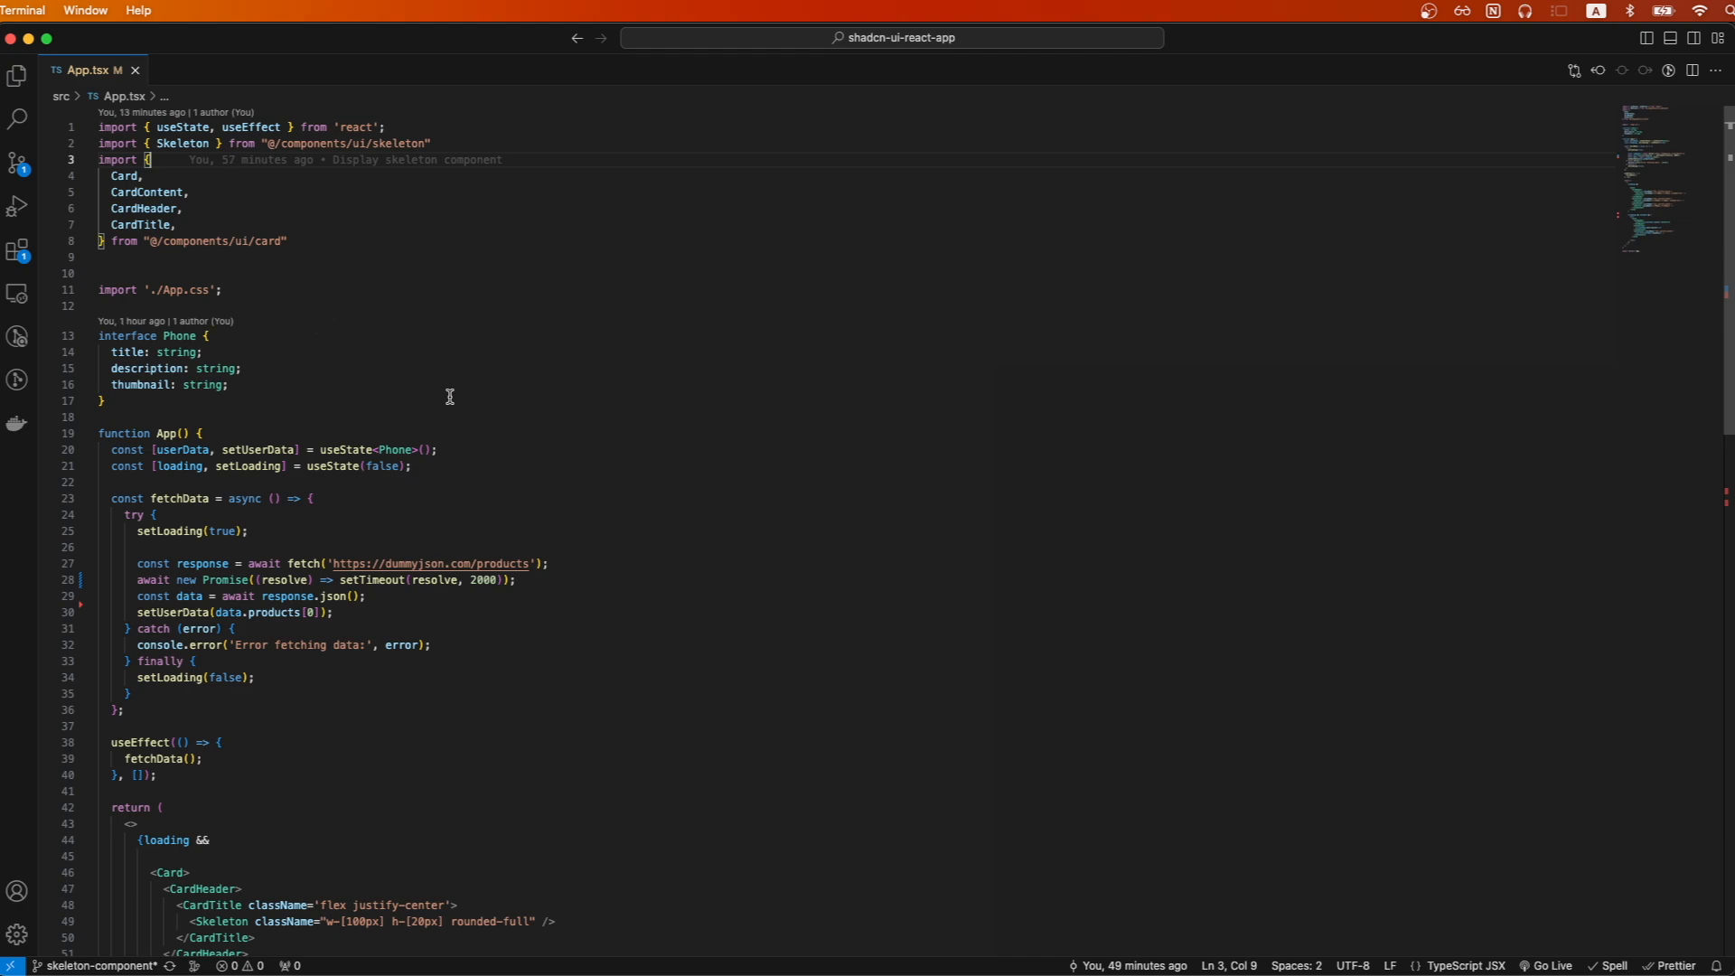
{"action": "mouse_move", "coordinate": [486, 517]}
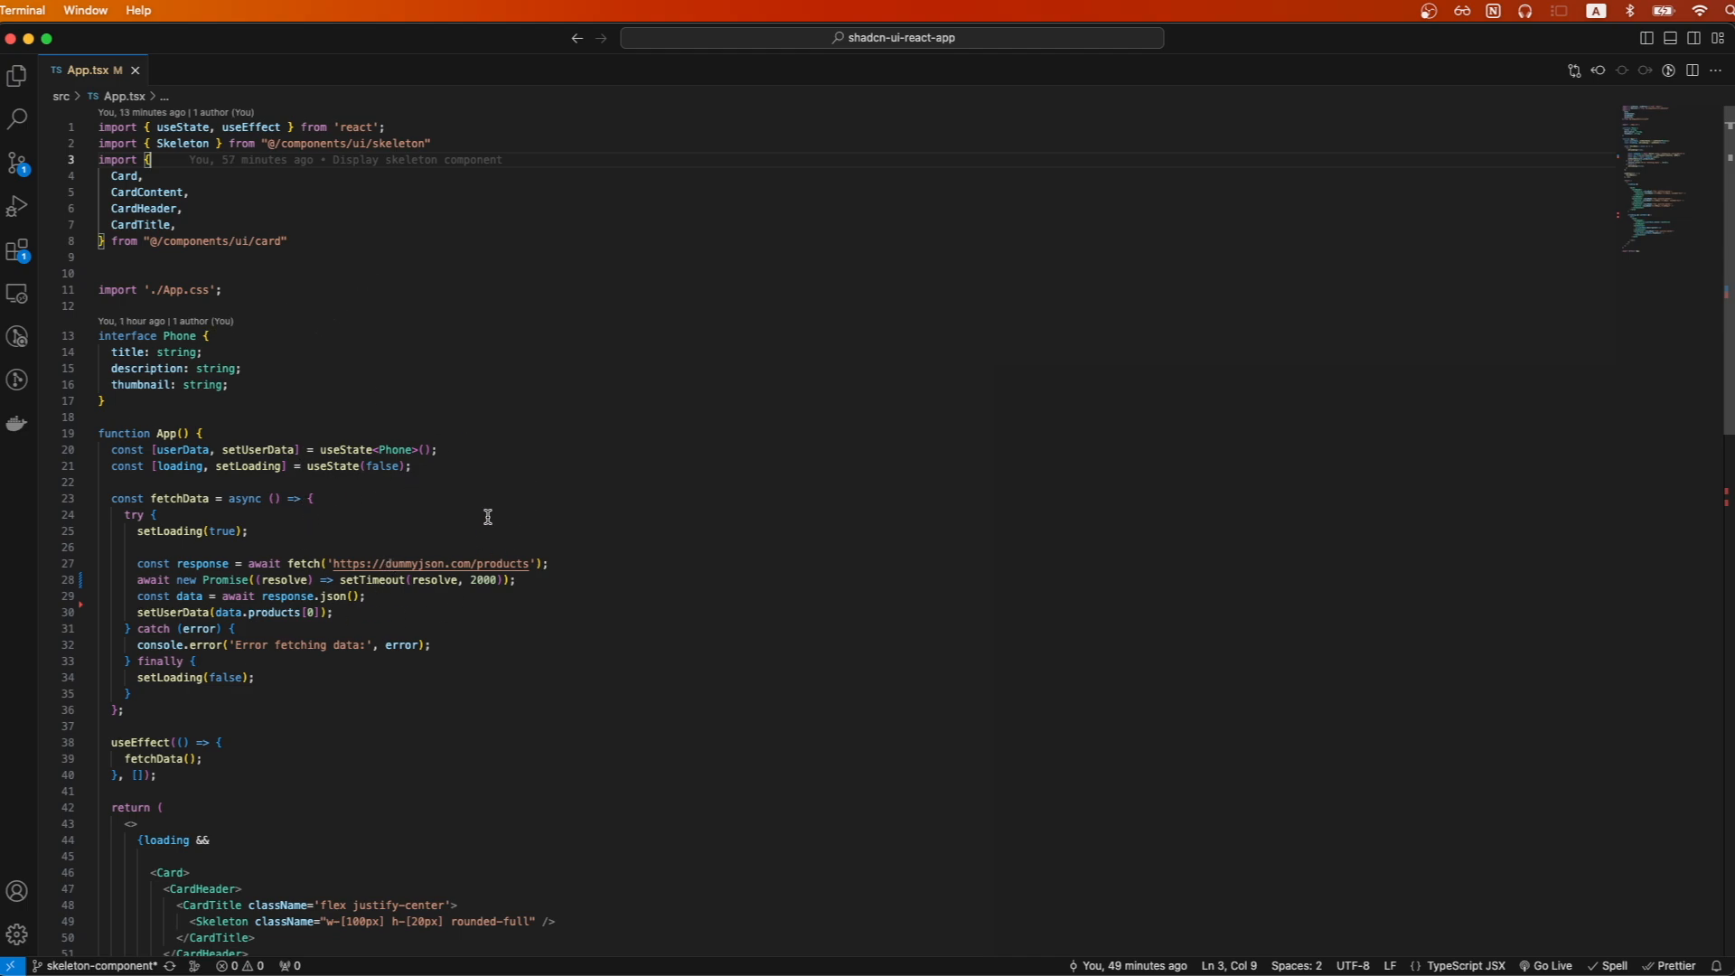
{"action": "mouse_move", "coordinate": [342, 892]}
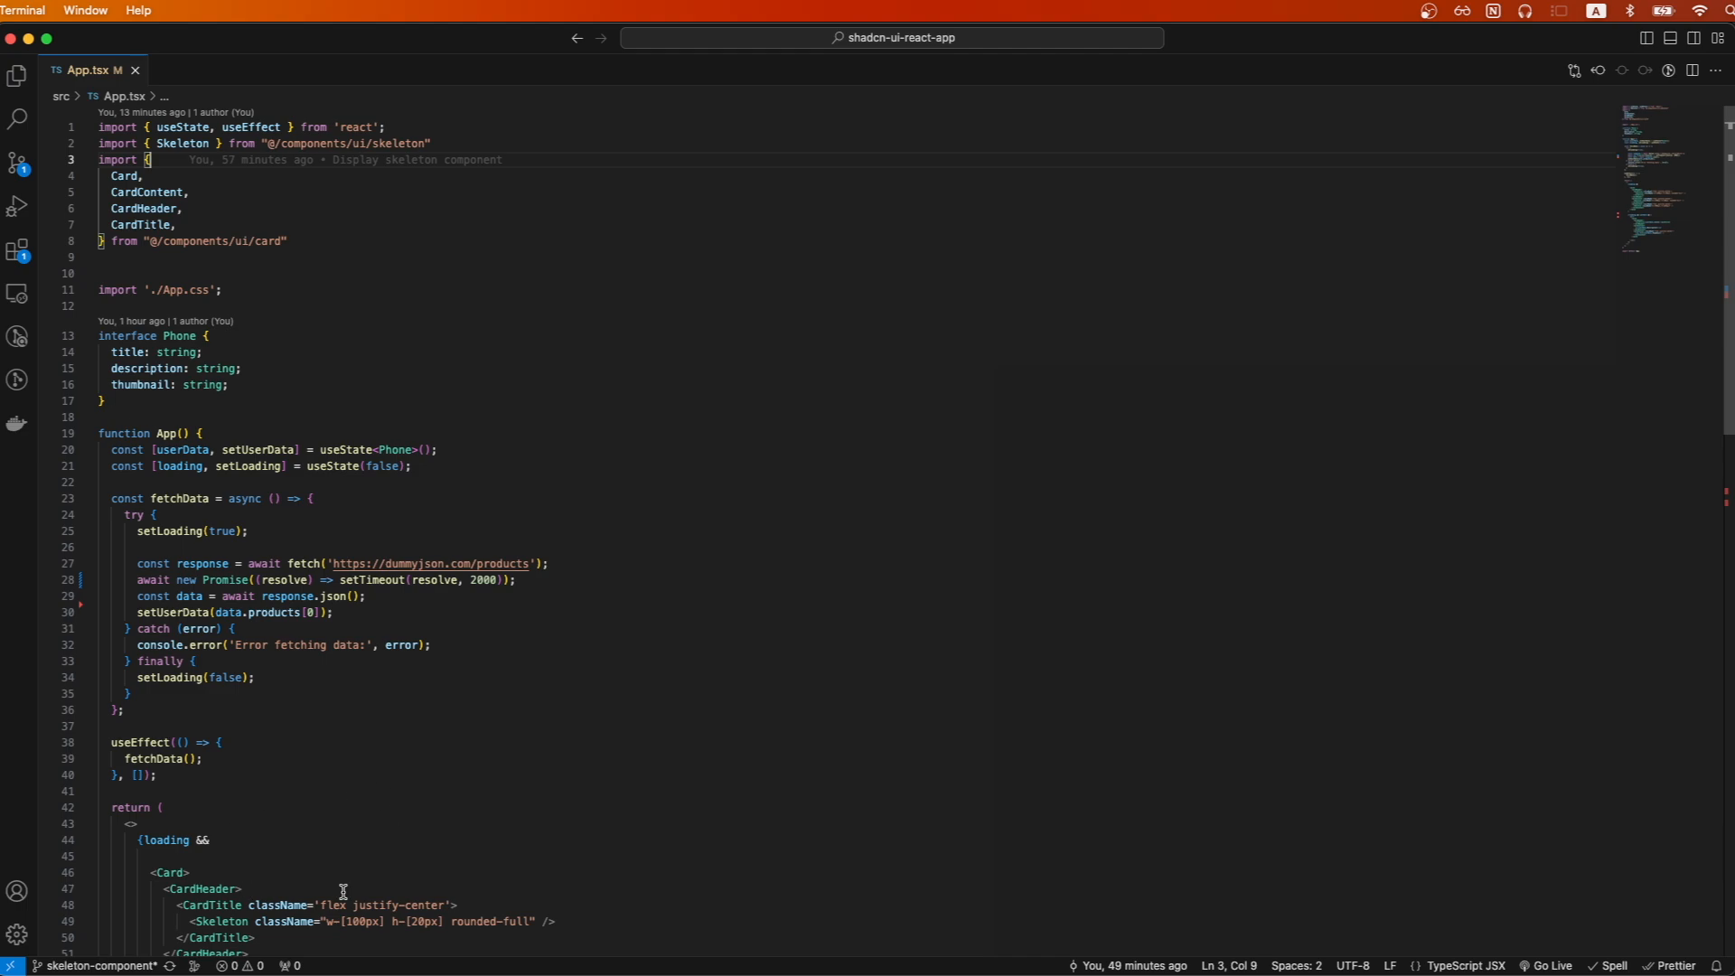
{"action": "mouse_move", "coordinate": [373, 891]}
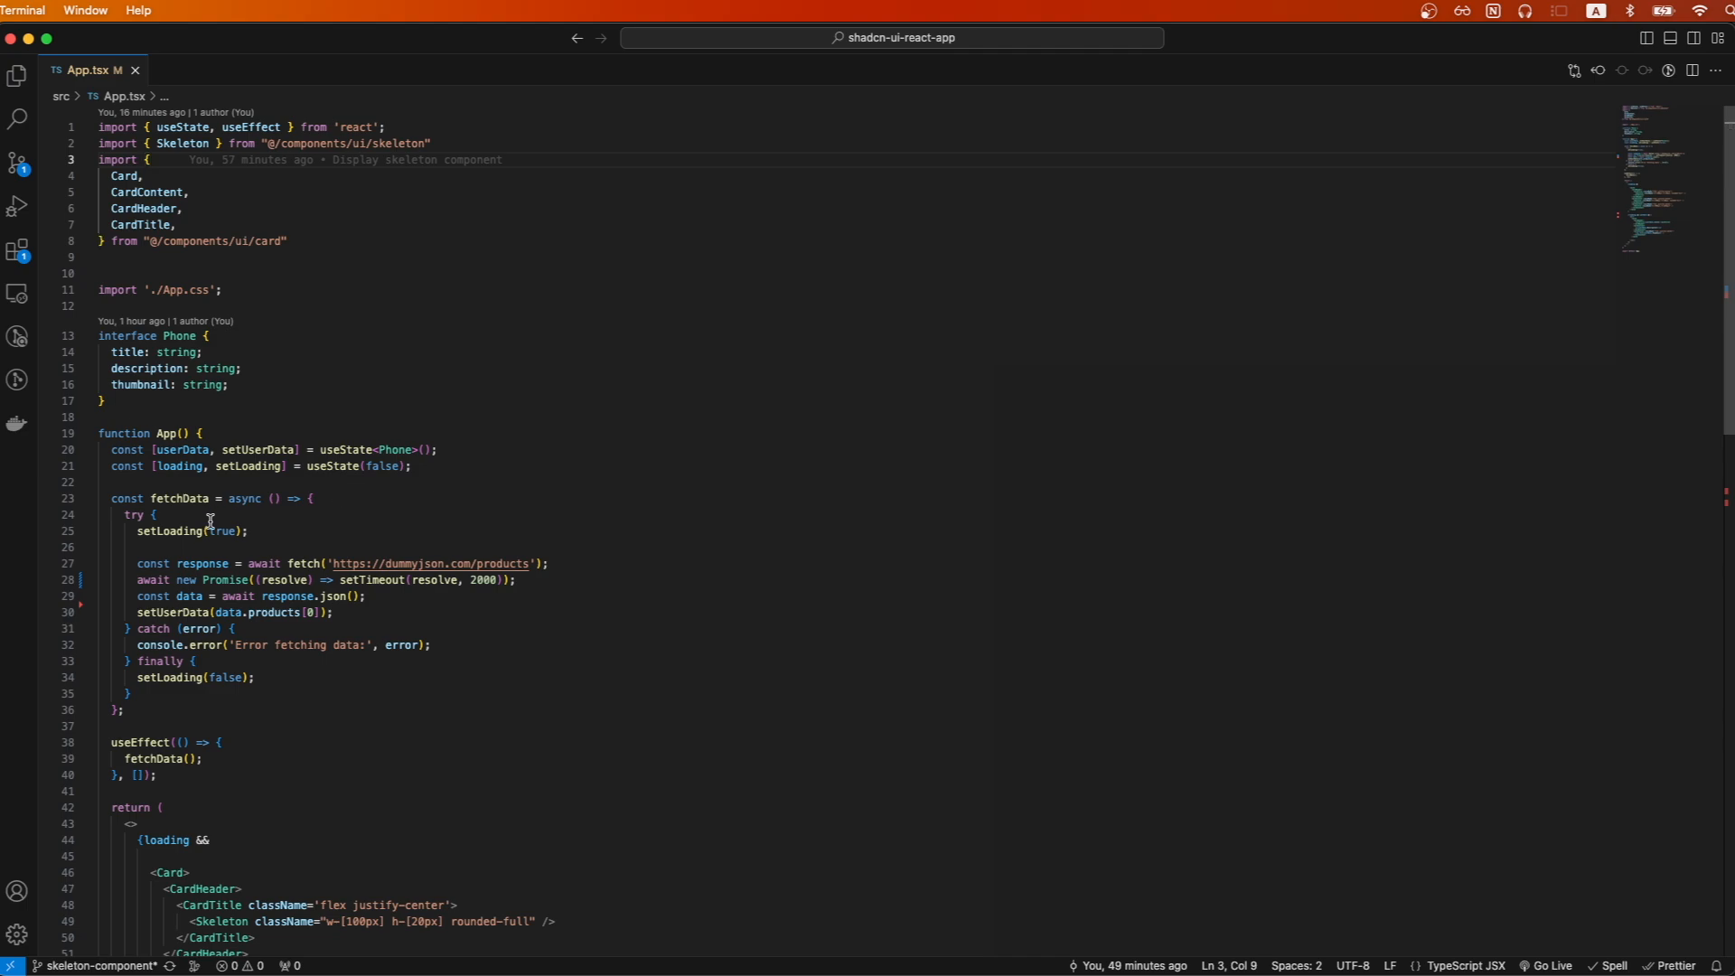
{"action": "mouse_move", "coordinate": [293, 525]}
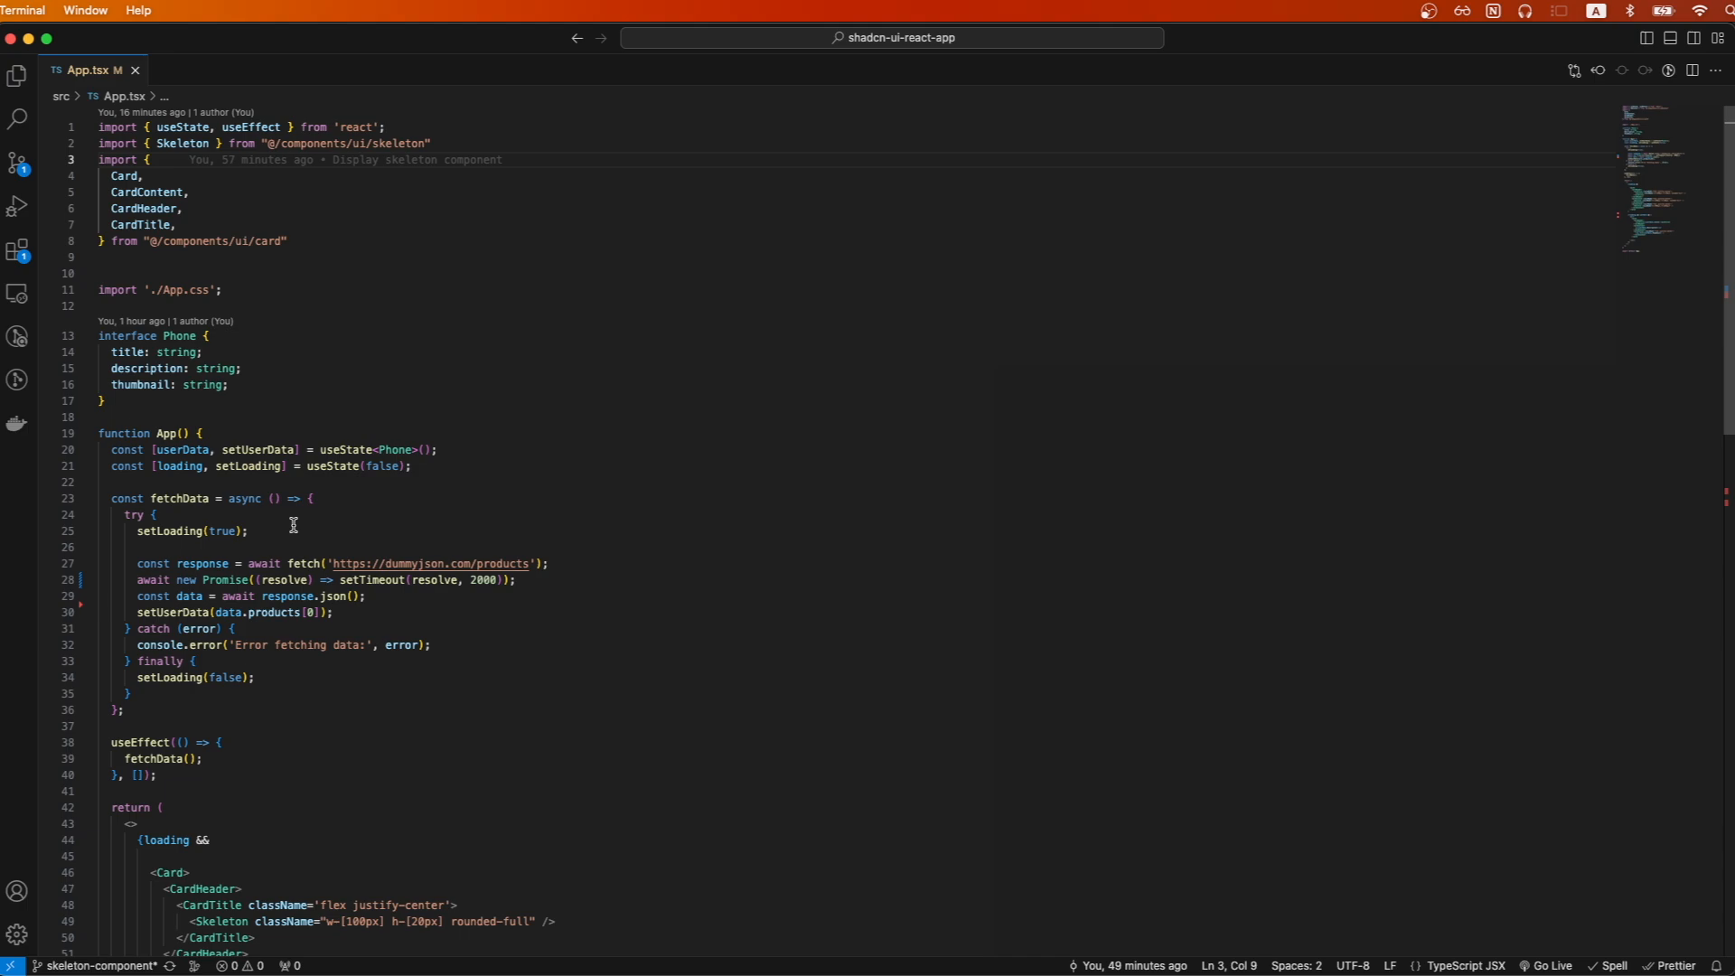
{"action": "mouse_move", "coordinate": [401, 554]}
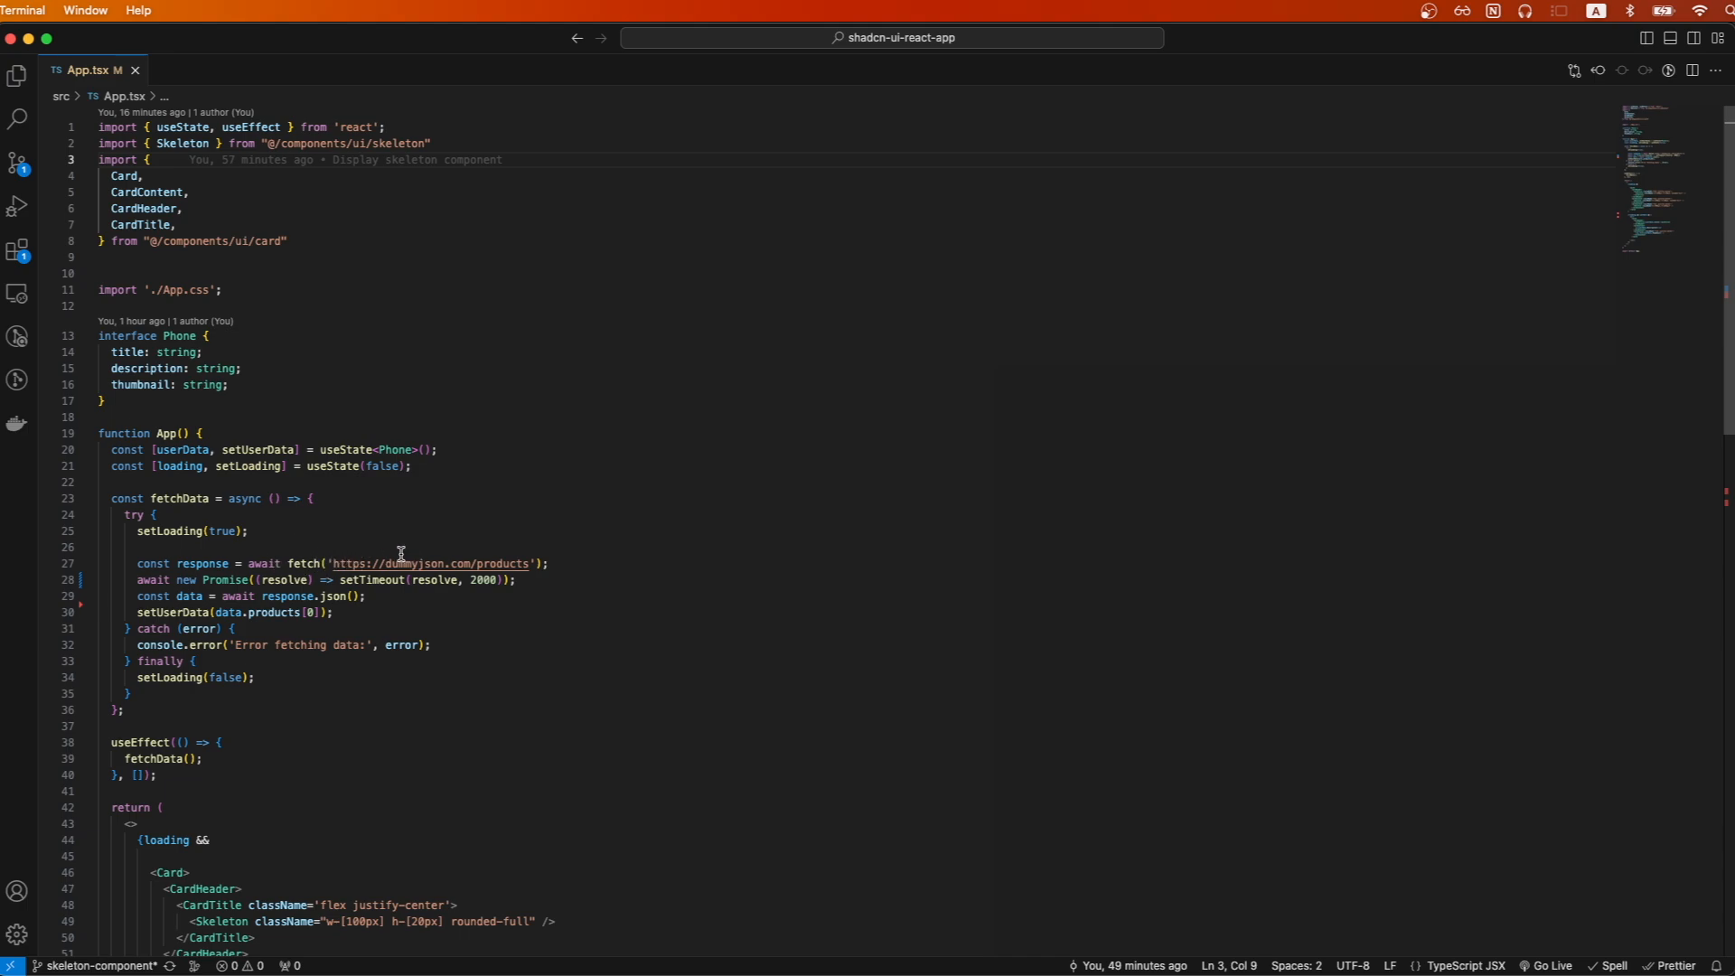
{"action": "mouse_move", "coordinate": [396, 586]}
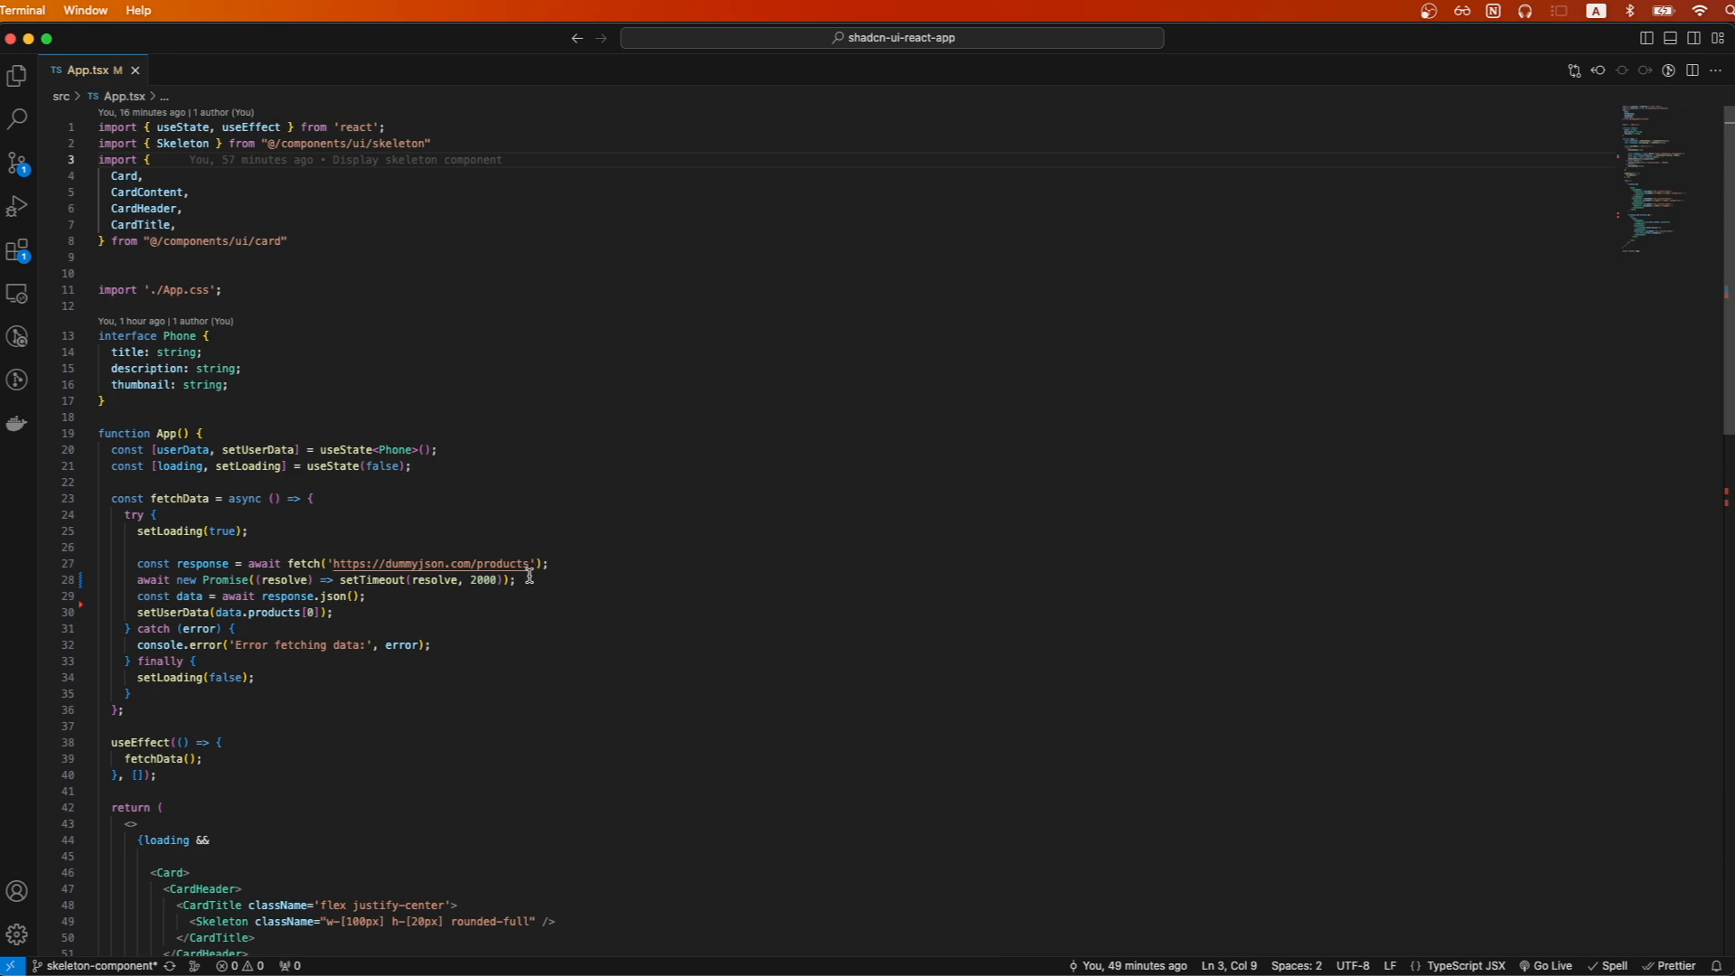
{"action": "mouse_move", "coordinate": [284, 616]}
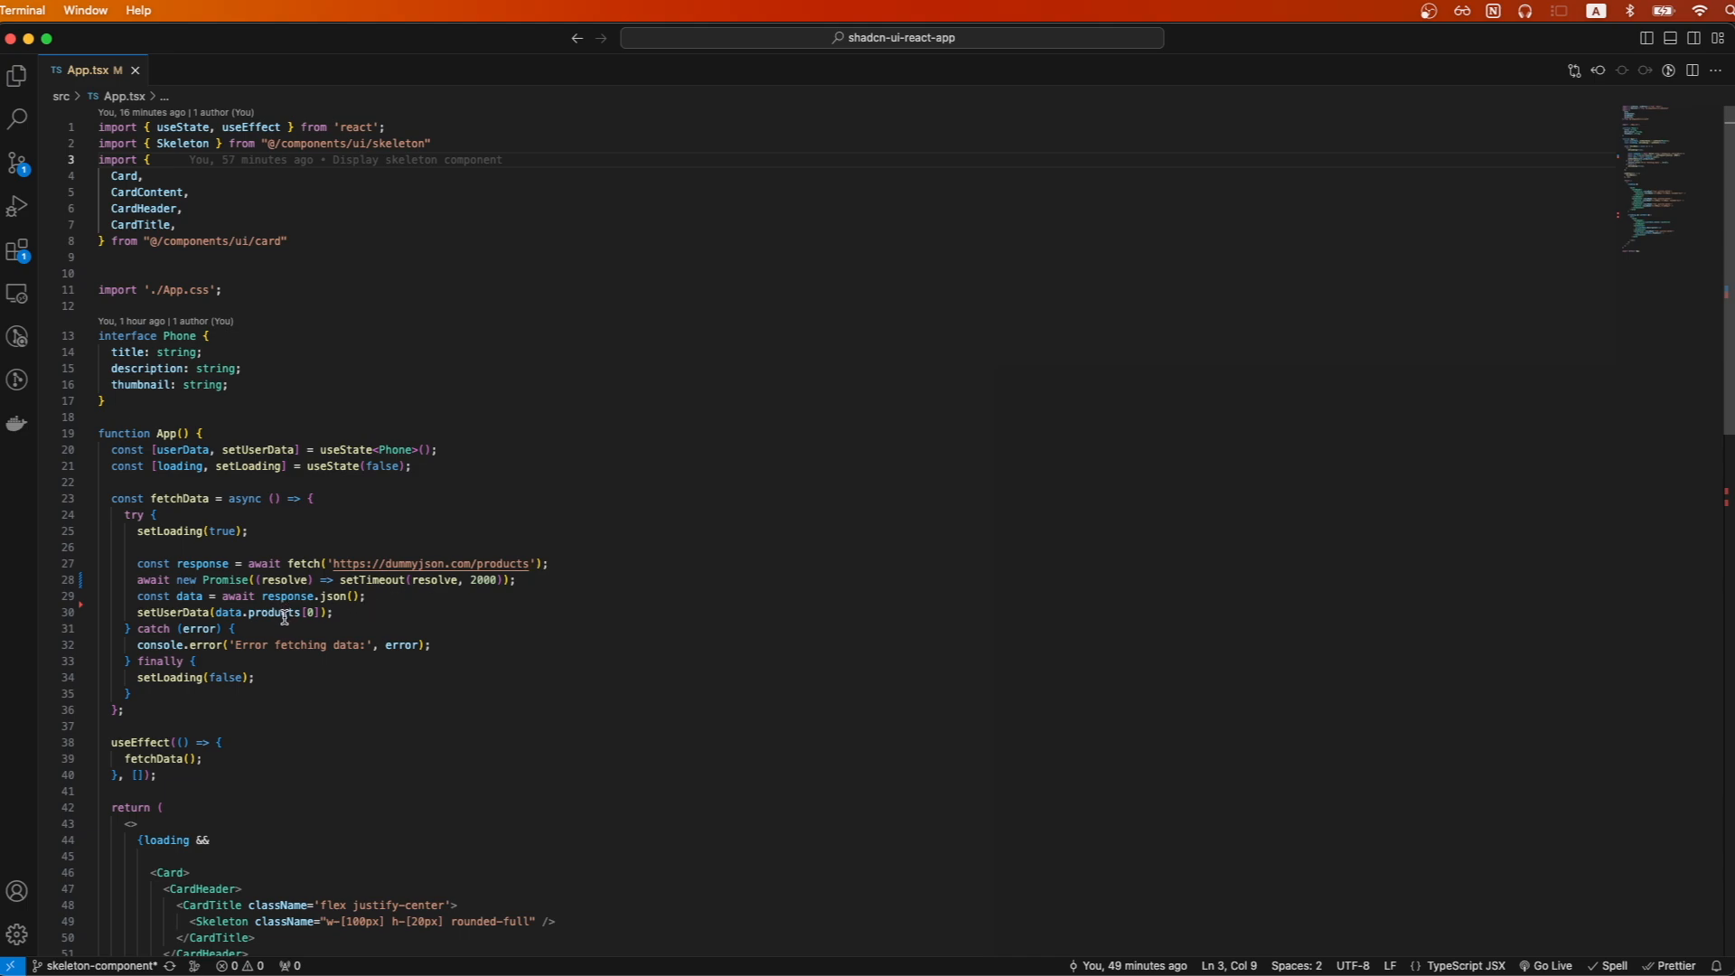
{"action": "scroll", "scroll_direction": "down", "scroll_amount": 3}
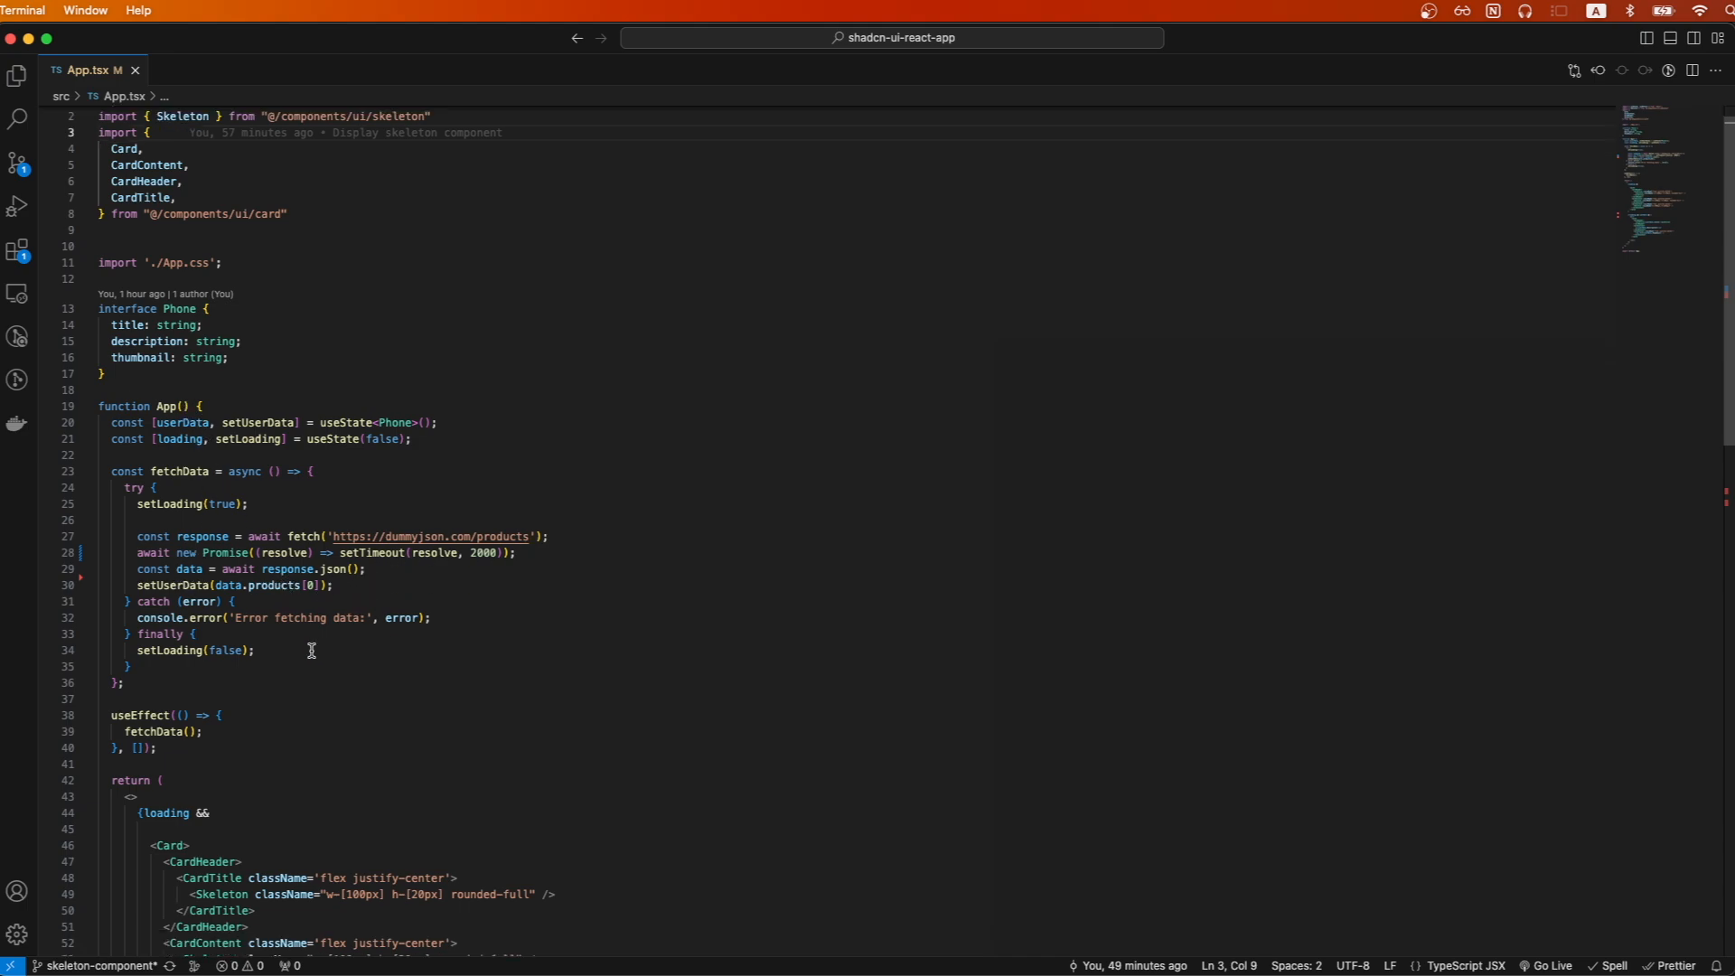
{"action": "scroll", "scroll_direction": "down", "scroll_amount": 3}
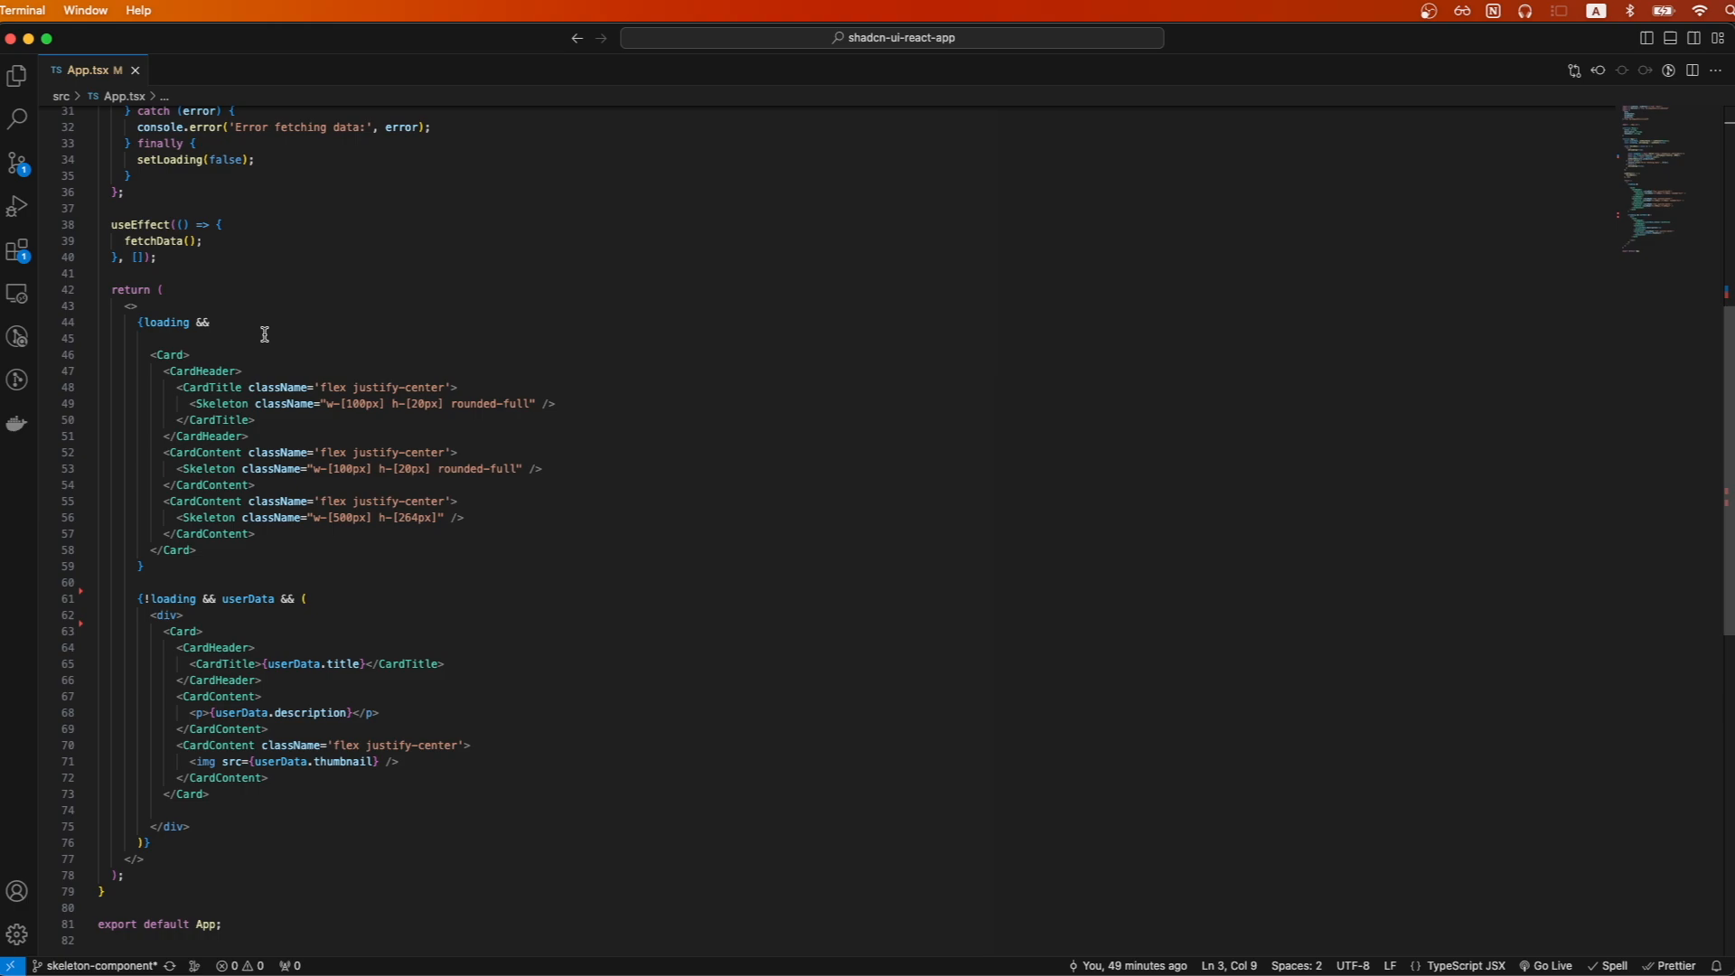
{"action": "mouse_move", "coordinate": [376, 294]}
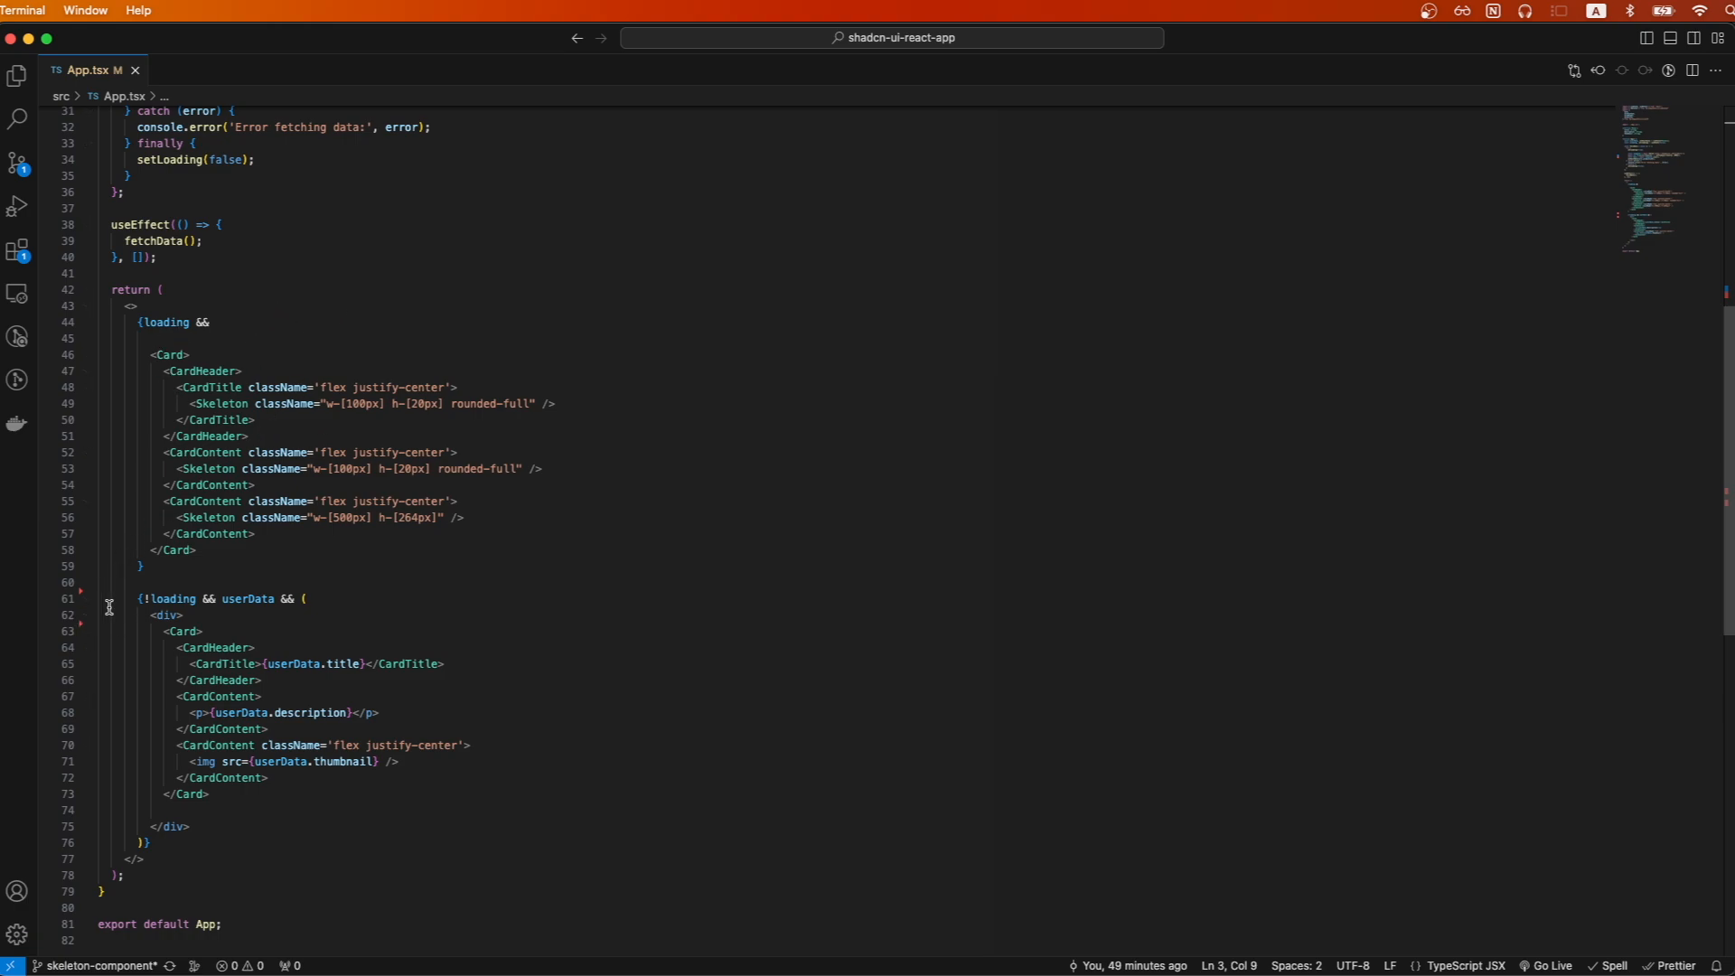
{"action": "mouse_move", "coordinate": [329, 672]}
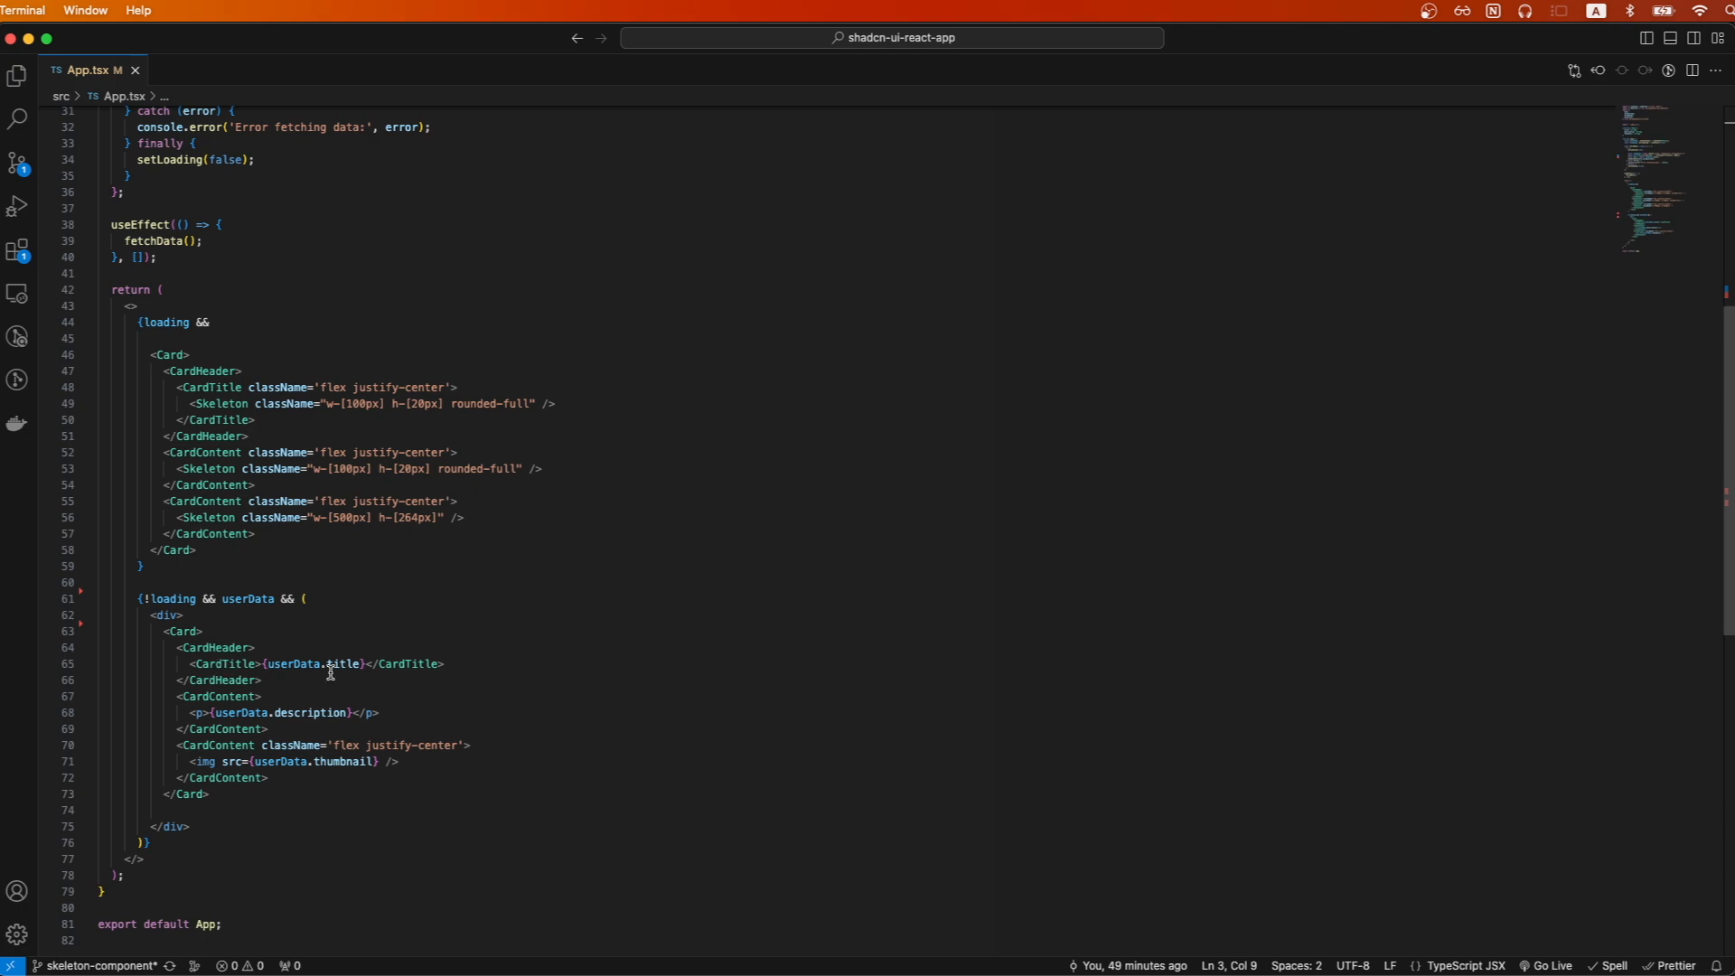
{"action": "mouse_move", "coordinate": [259, 640]}
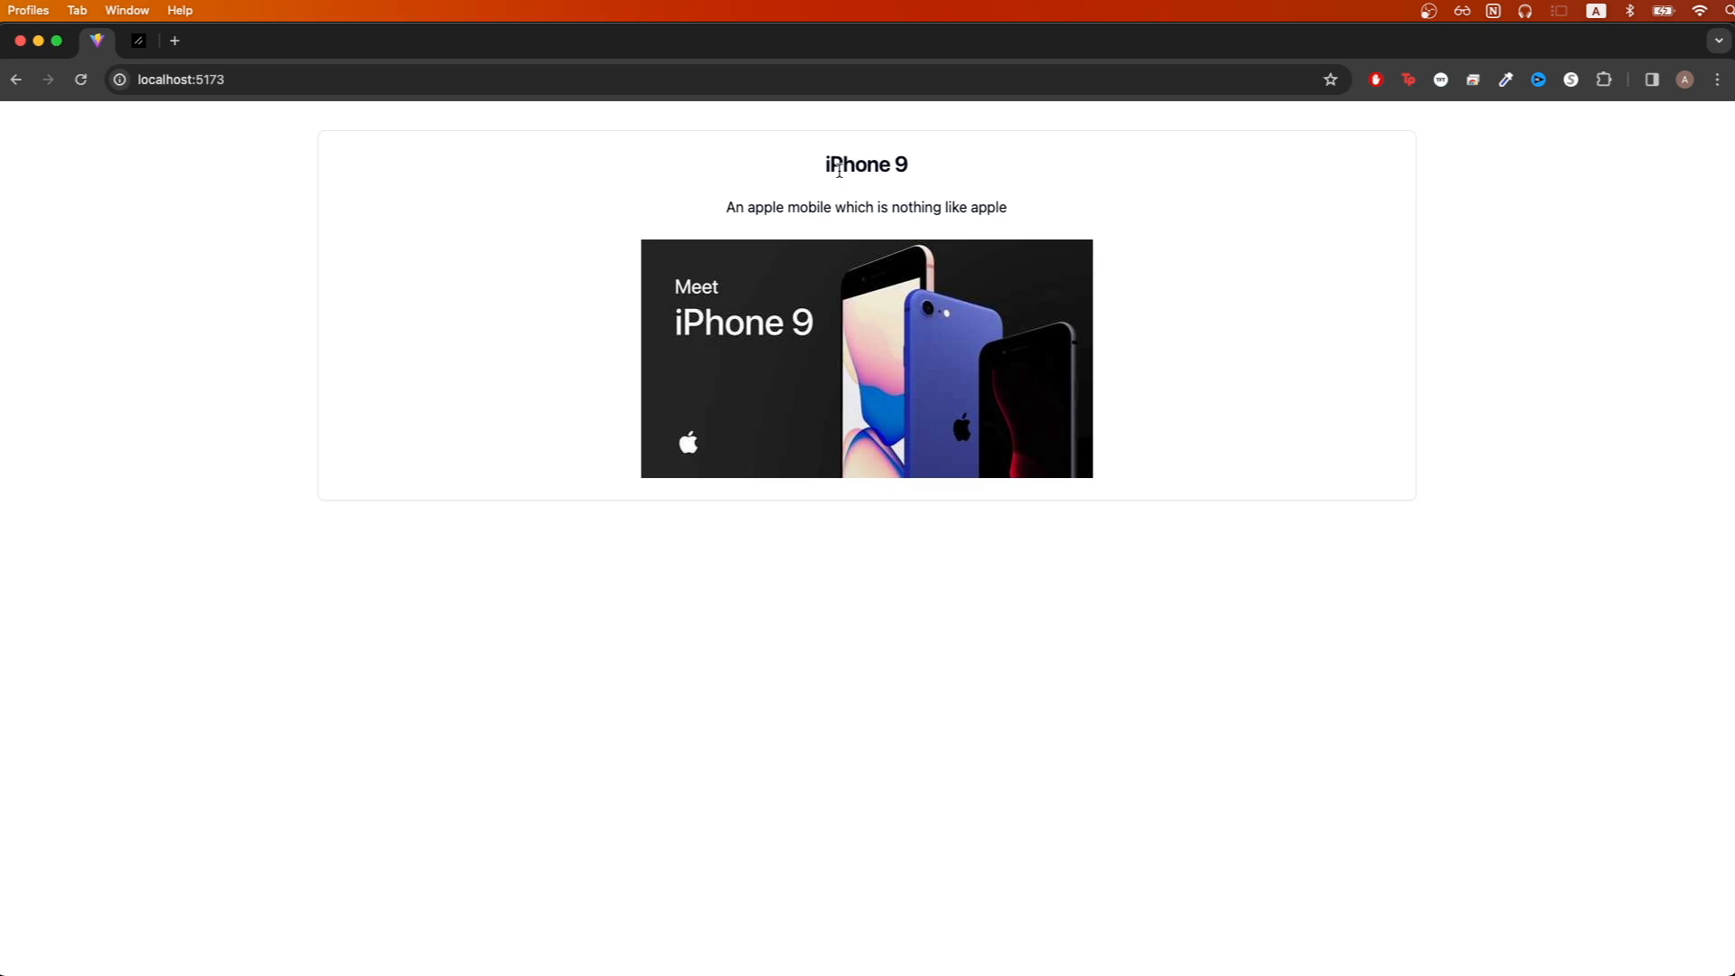
{"action": "key", "text": "cmd+tab"}
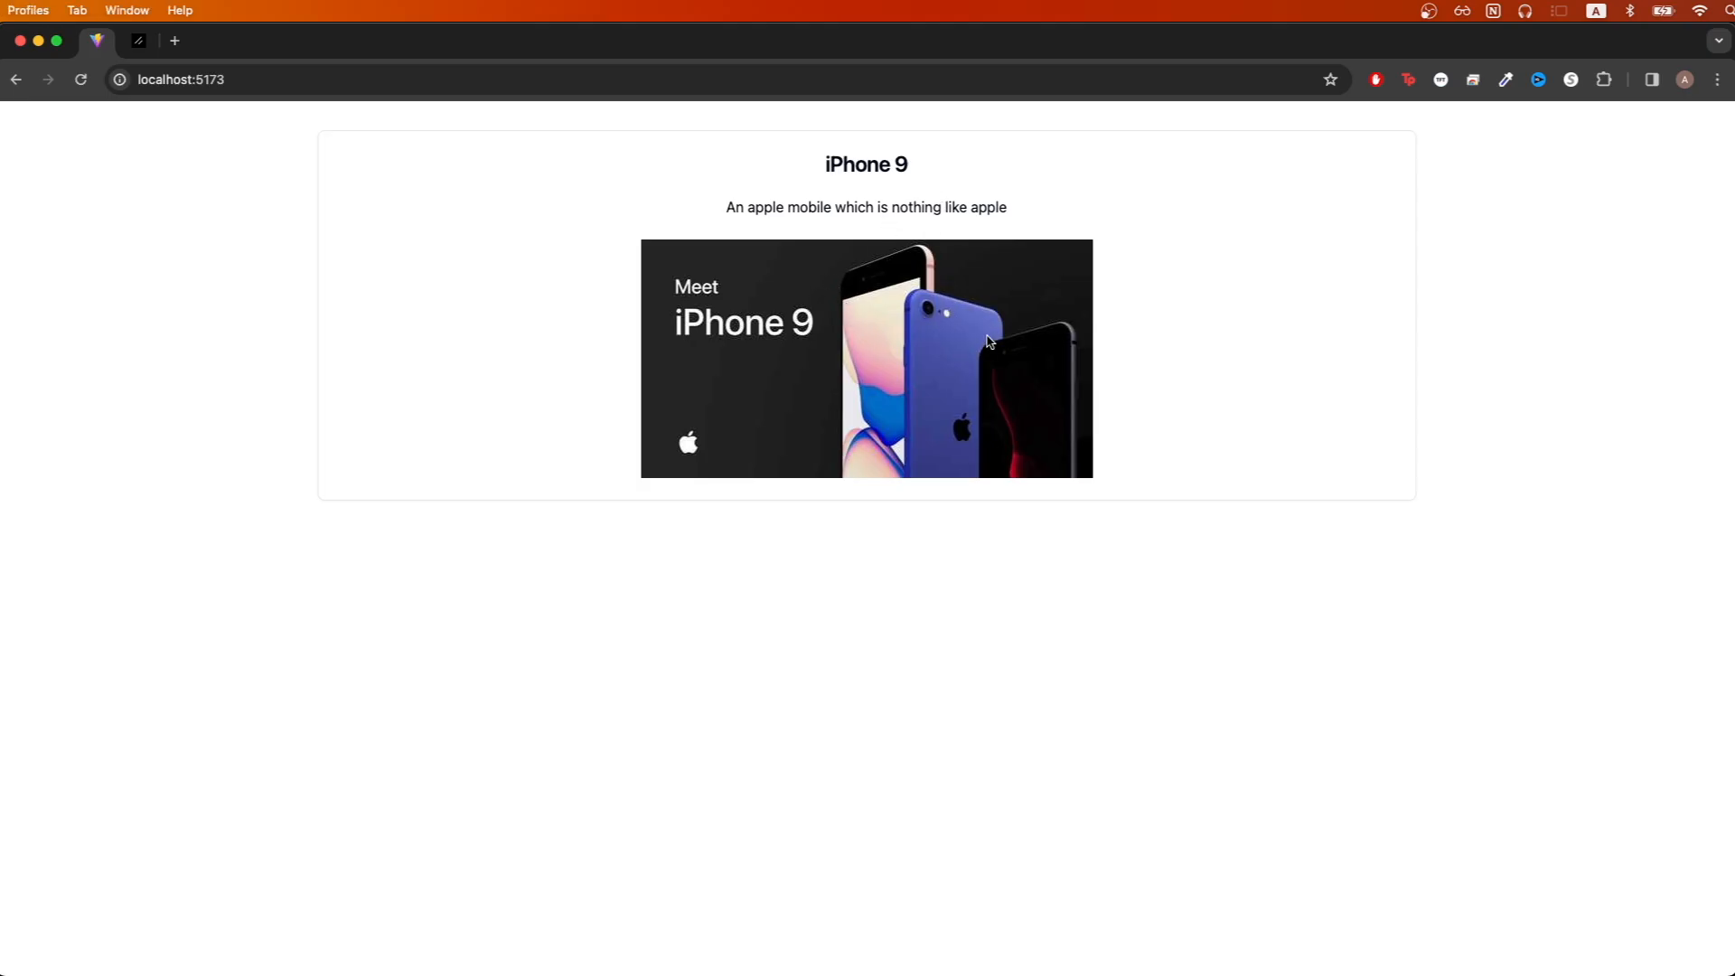
{"action": "mouse_move", "coordinate": [1018, 358]}
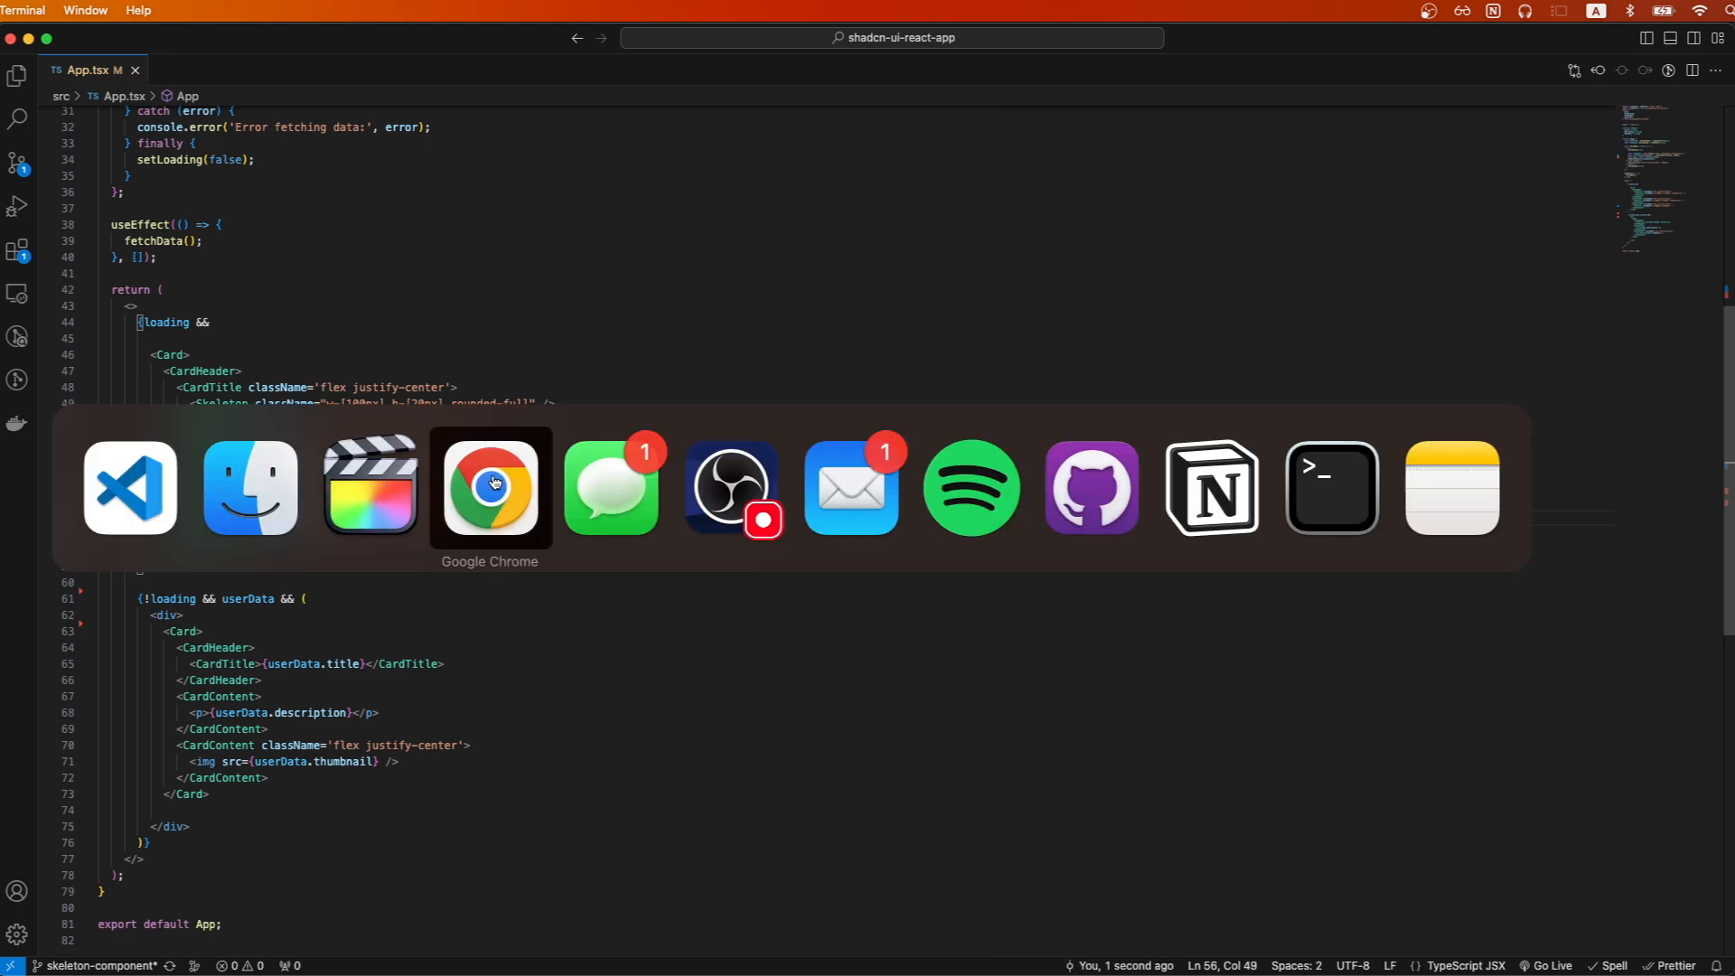
Step: Switch to Google Chrome and watch the grey Skeleton placeholder card render while loading
{"action": "left_click", "coordinate": [490, 486]}
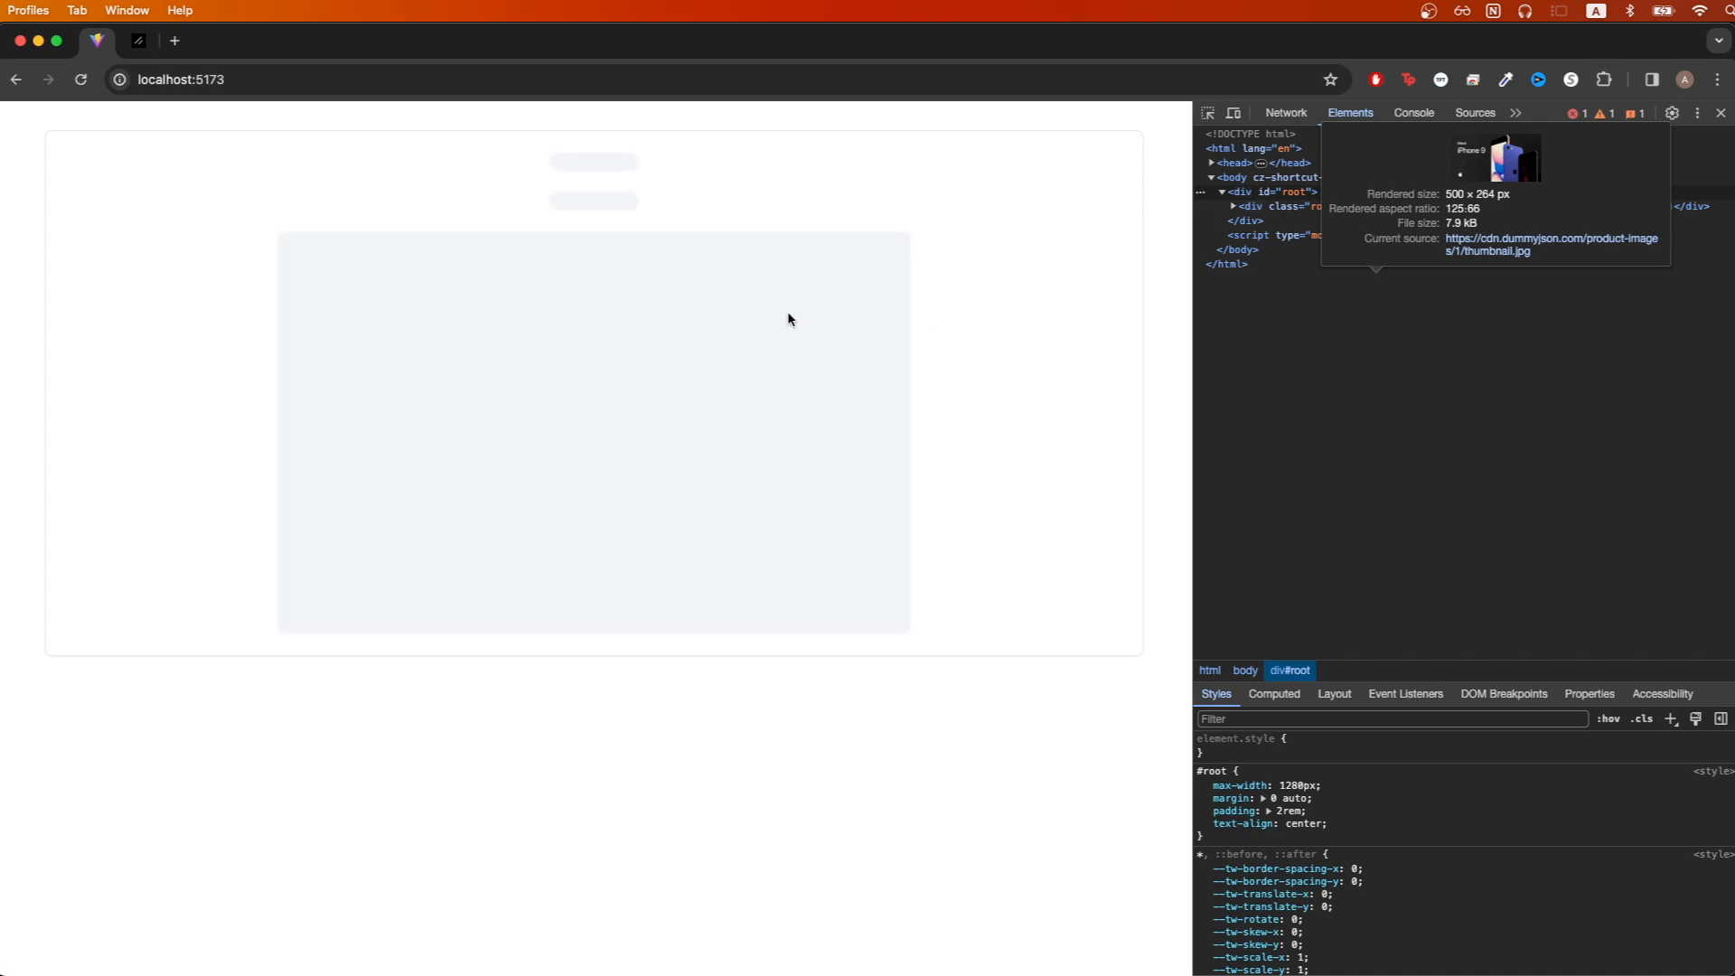